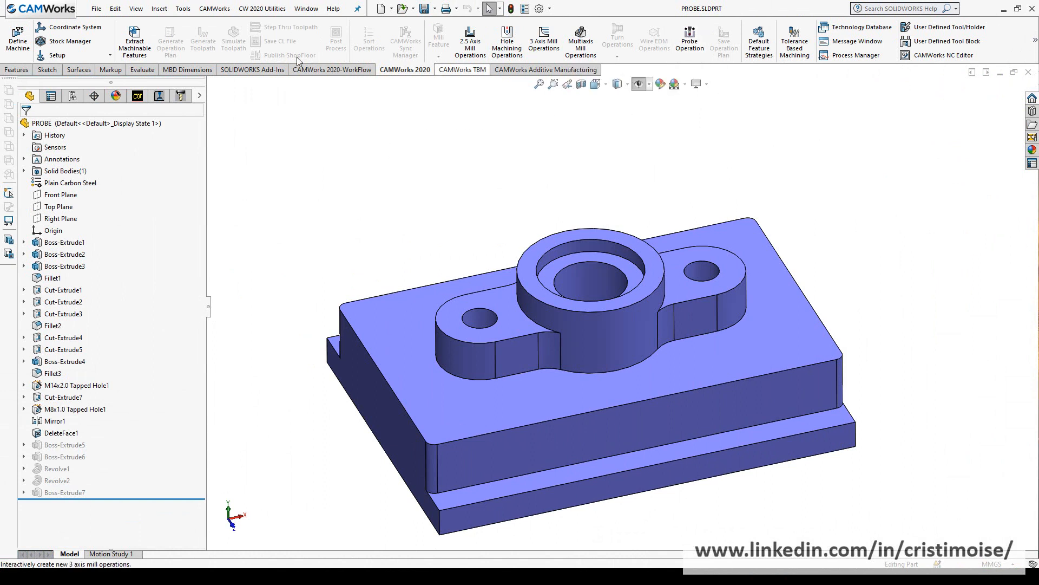
mouse_move(134, 39)
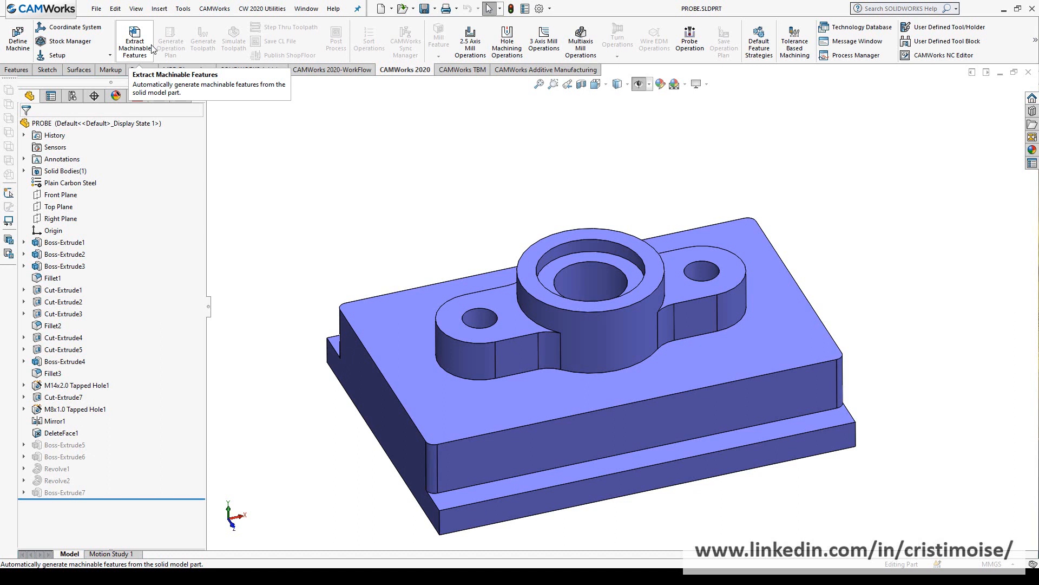
Step: Extract machinable features into mill part setups and start a new probe operation
left_click(134, 39)
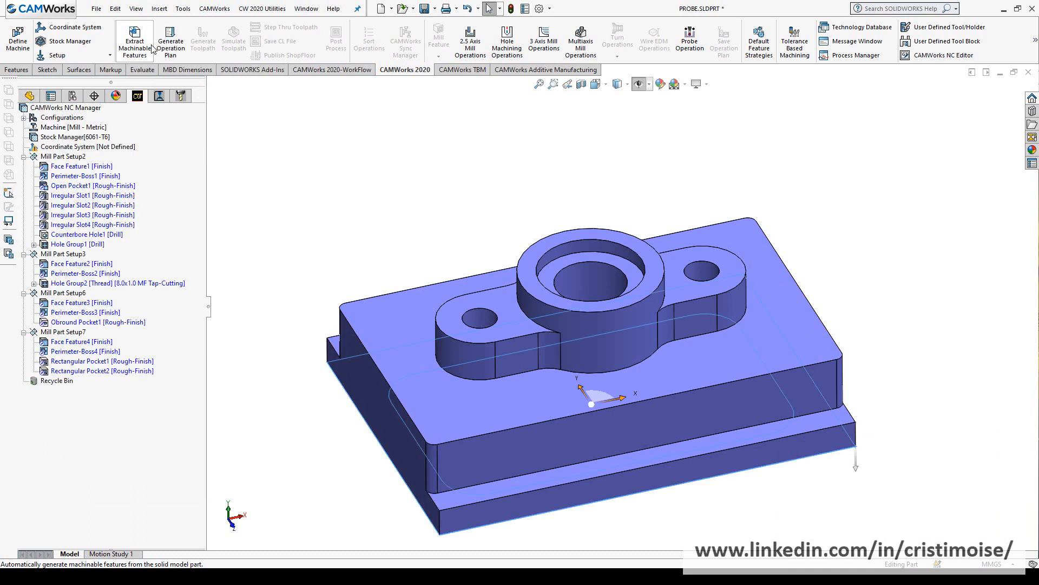
left_click(689, 38)
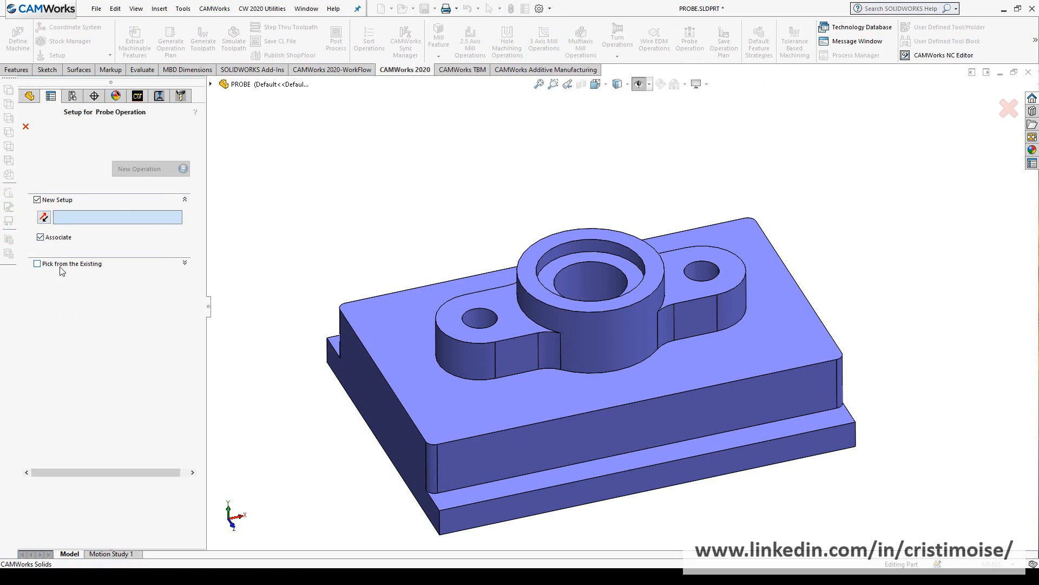
Step: Create Probe Operation1 in a new setup and review its 4 mm probe tool and feedrates
left_click(37, 264)
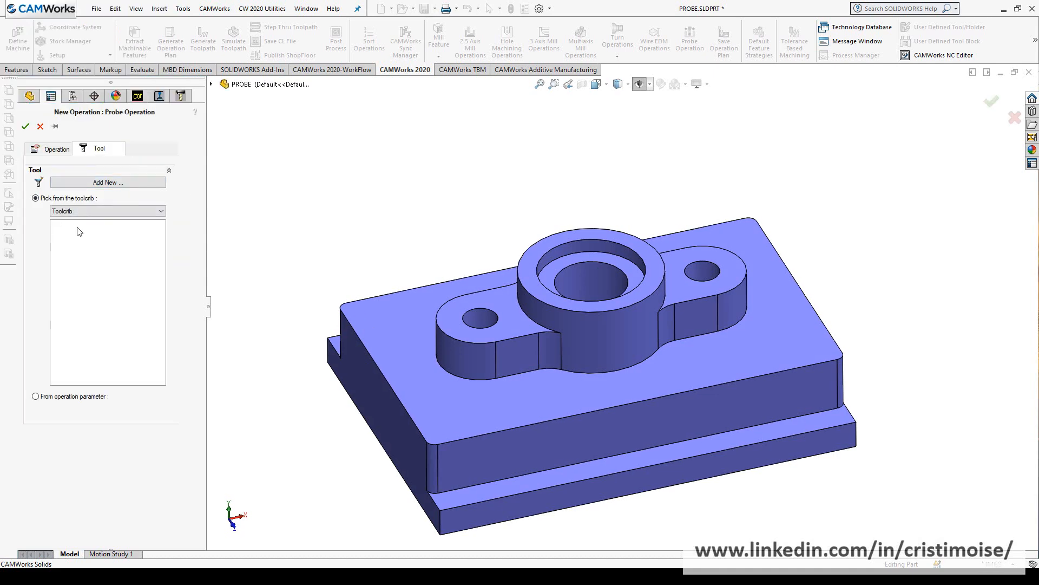
left_click(36, 395)
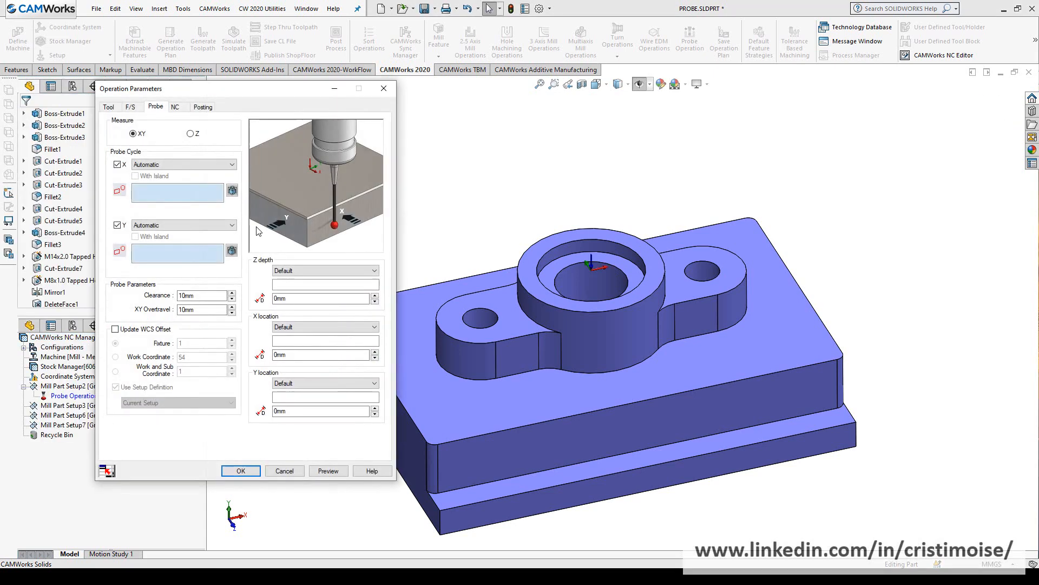
left_click(108, 106)
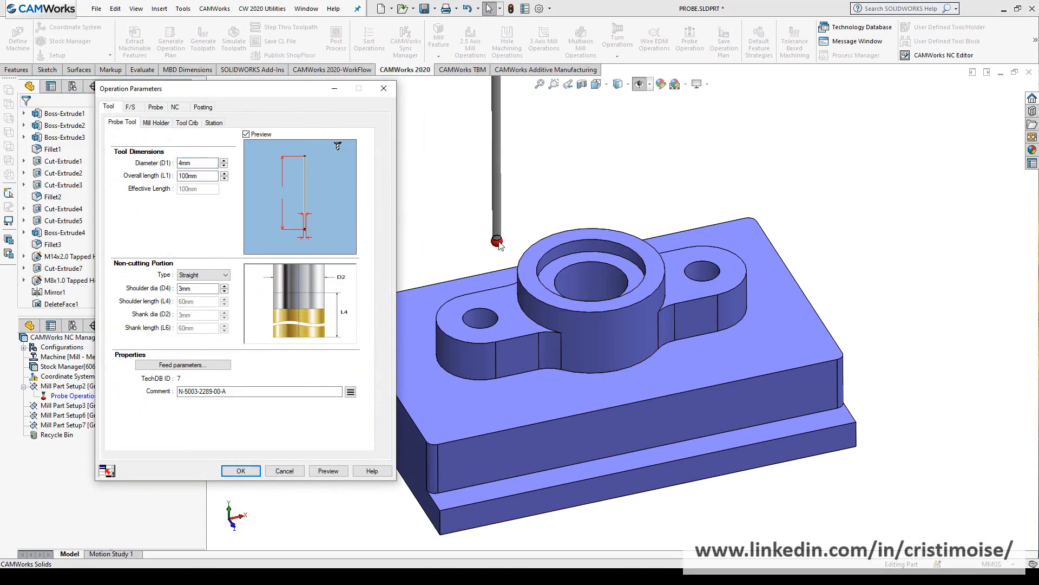
left_click(130, 106)
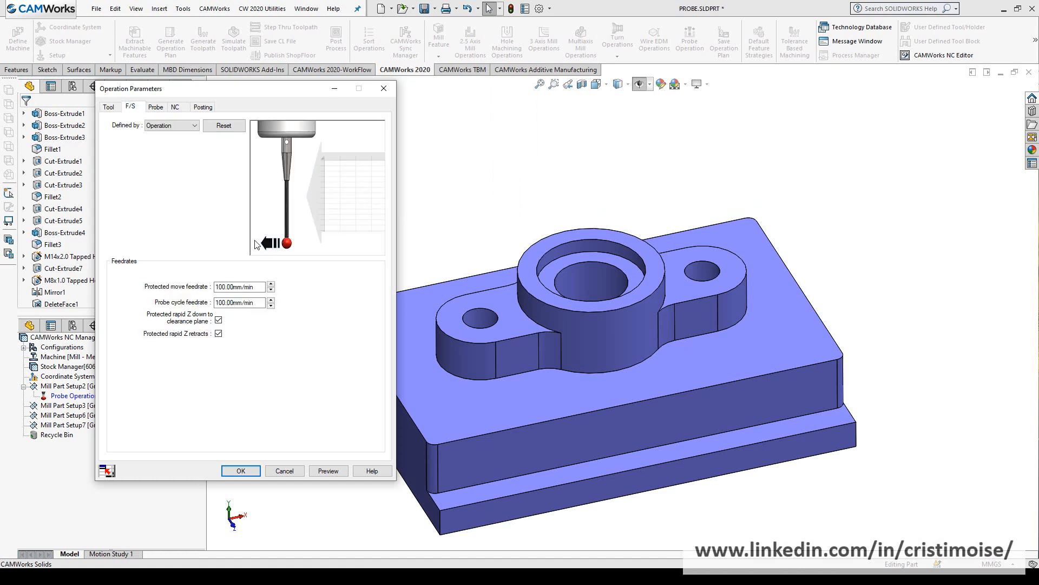
left_click(155, 107)
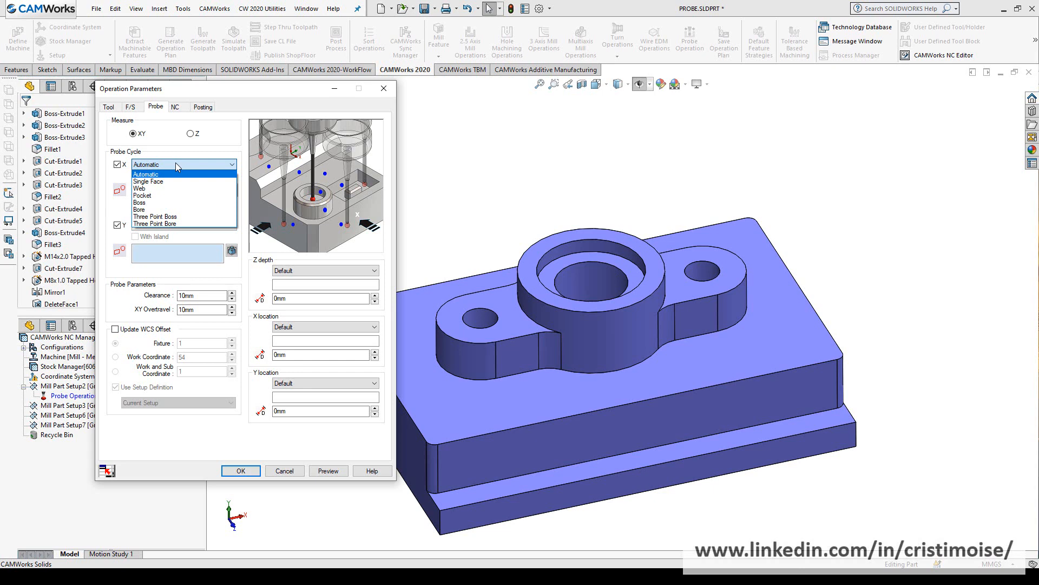
Step: Set the X/Y probe cycle to Boss on the central boss, check clearance planes, and accept
left_click(153, 173)
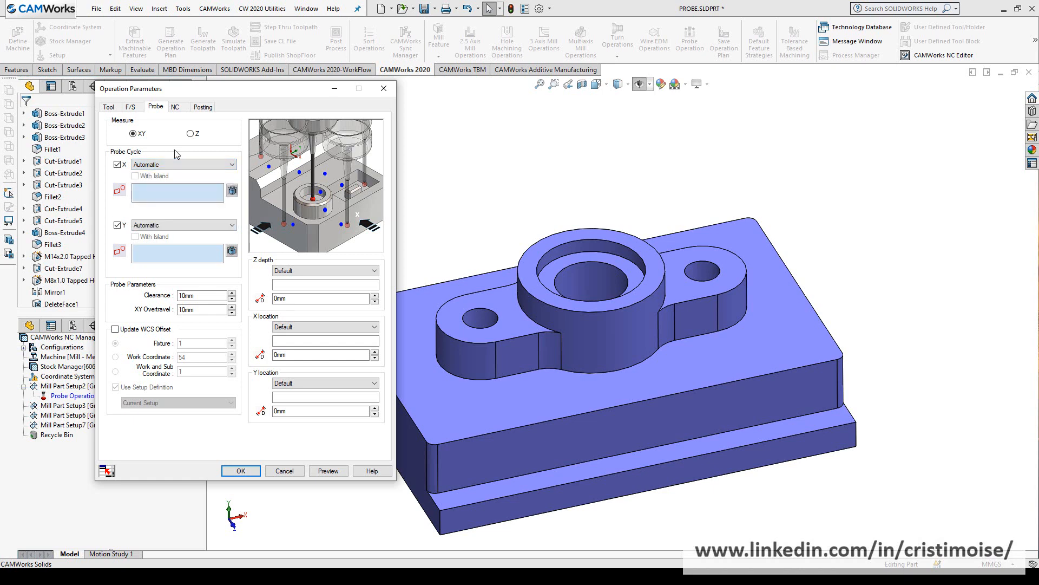
left_click(542, 349)
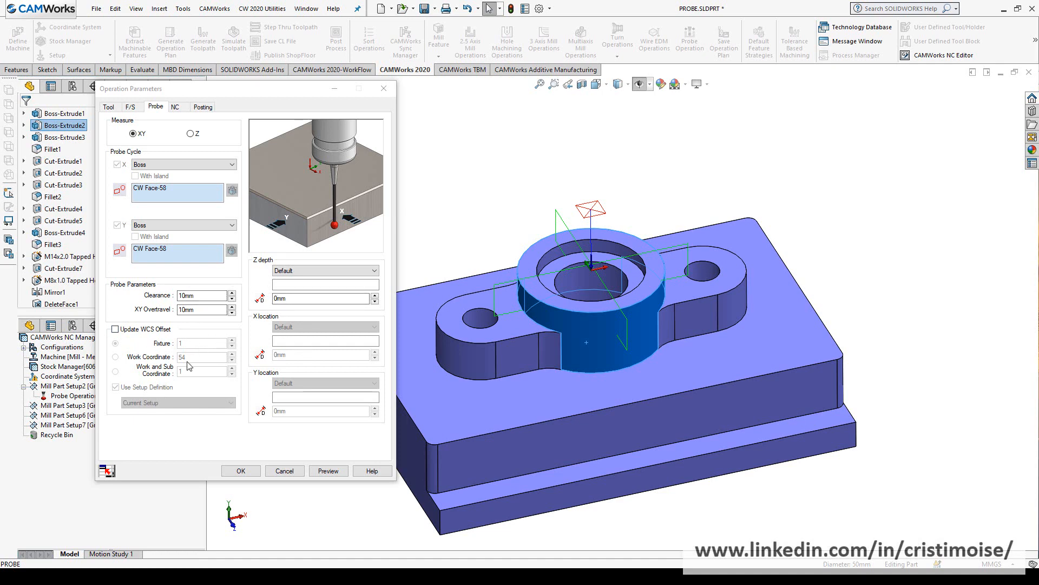
mouse_move(166, 126)
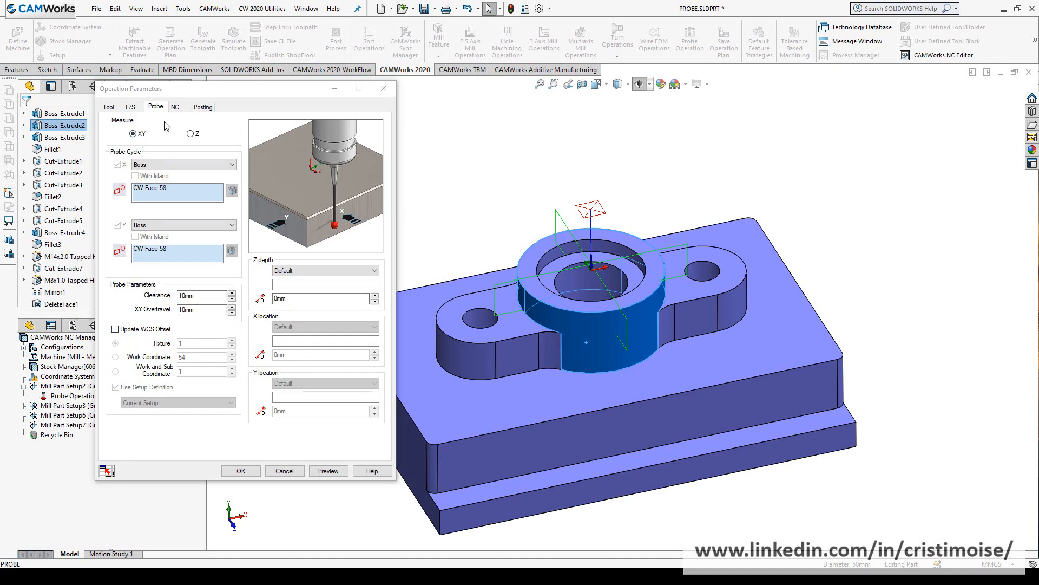
left_click(174, 107)
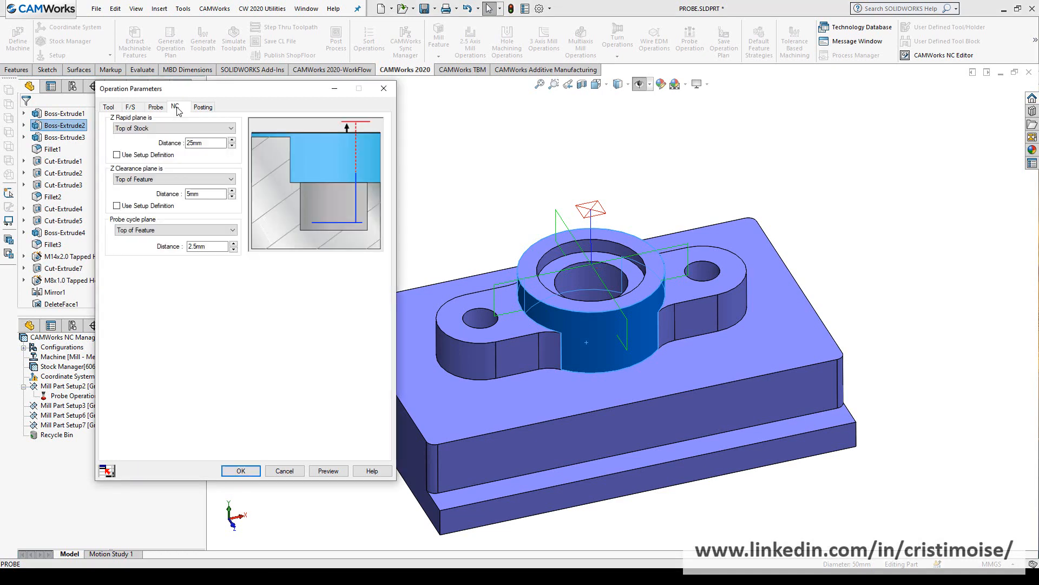
left_click(240, 470)
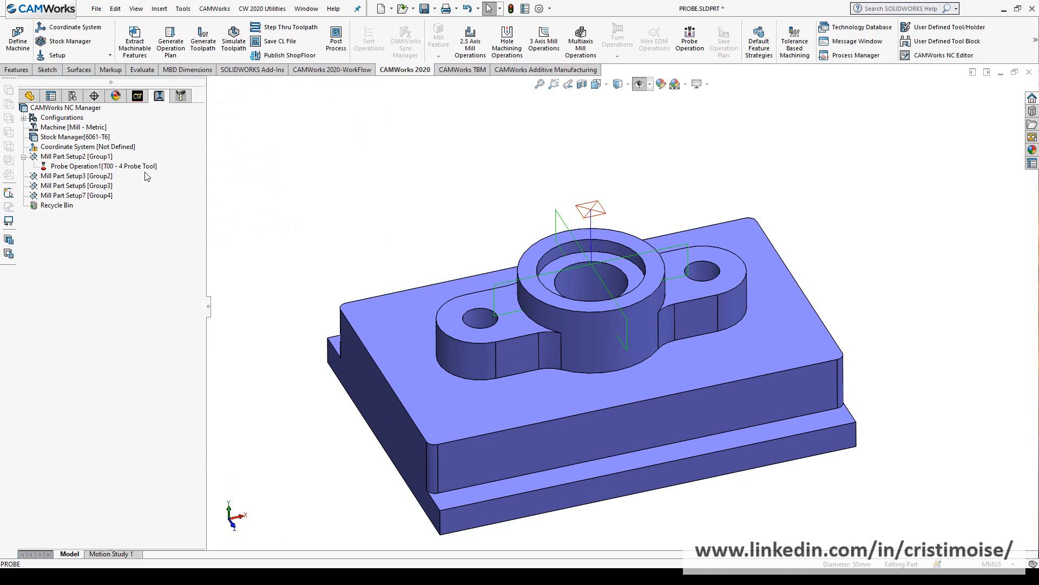
left_click(289, 27)
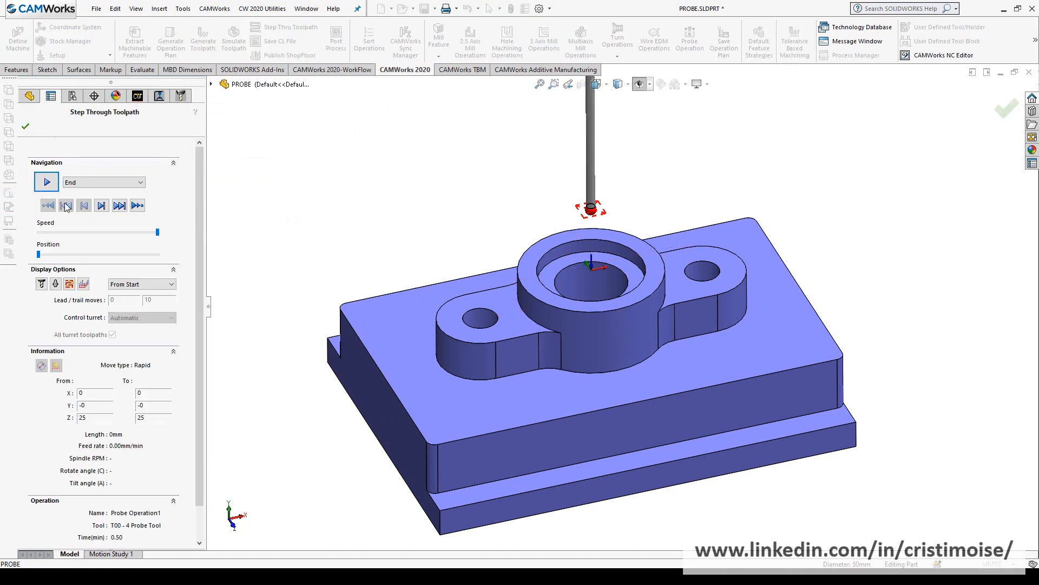
left_click(101, 206)
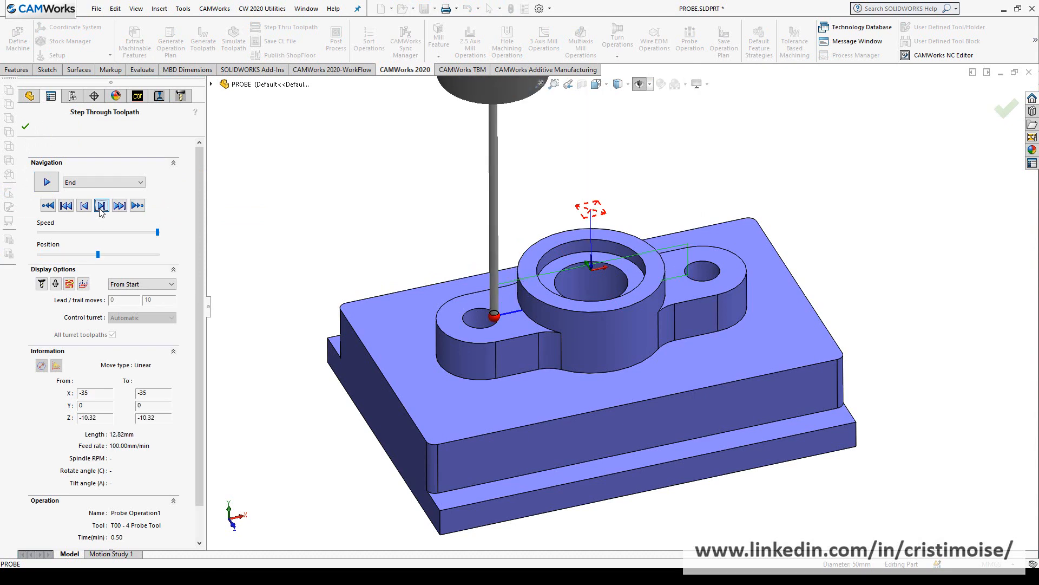
left_click(101, 205)
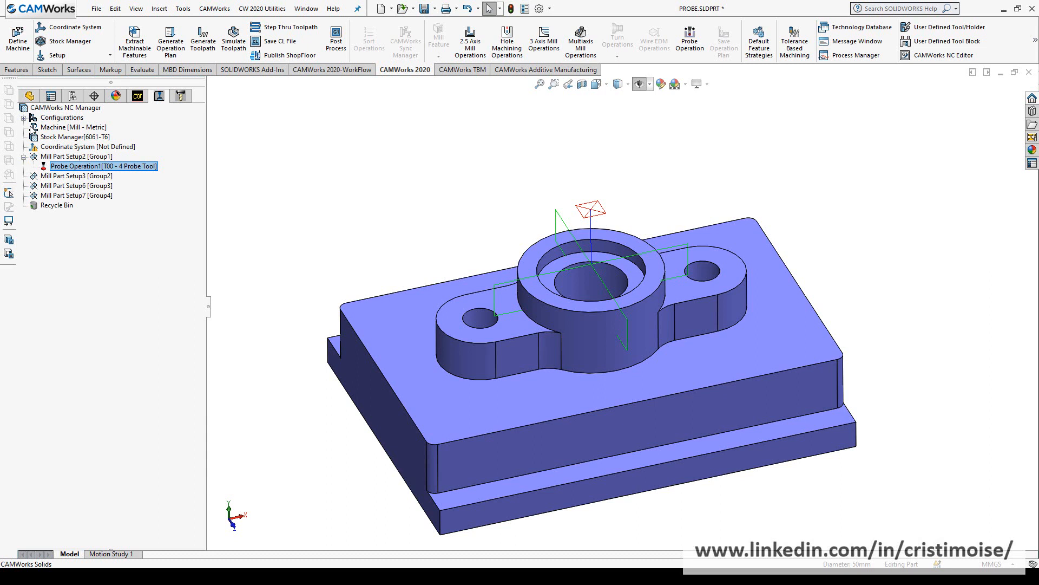
mouse_move(188, 70)
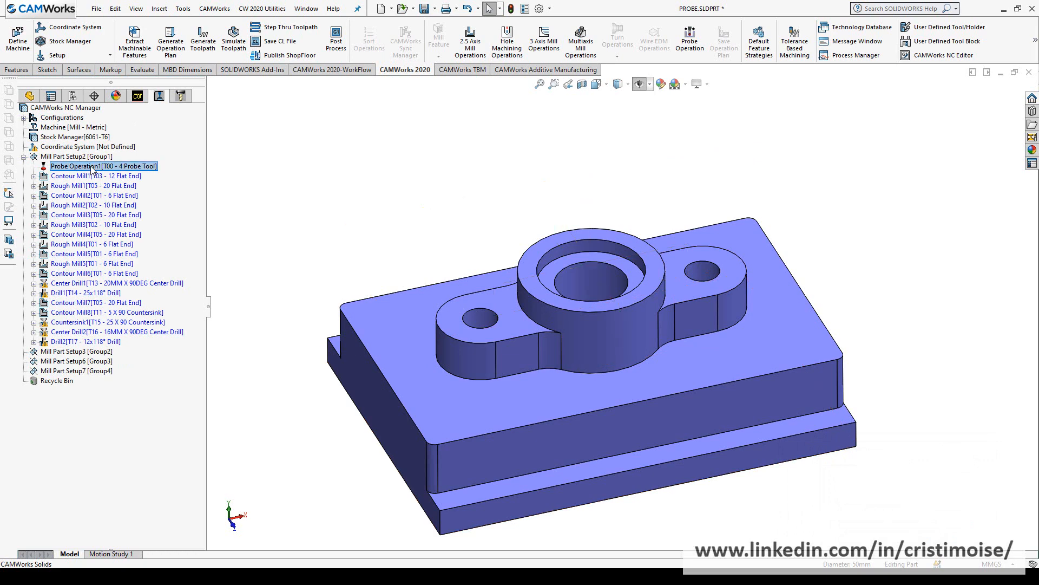
Step: Generate the toolpath for Contour Mill4 around the left lug
right_click(70, 234)
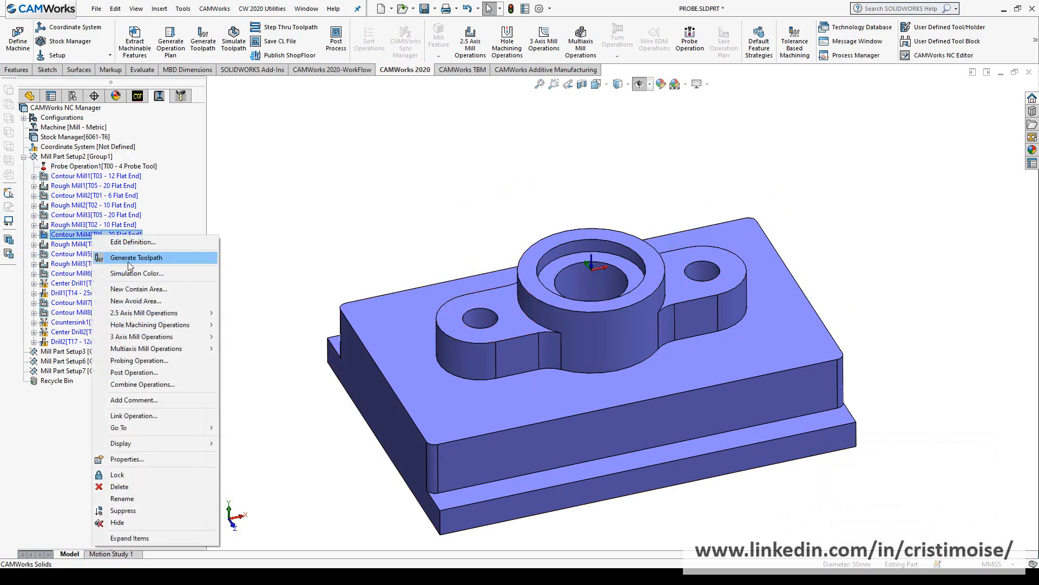
left_click(136, 257)
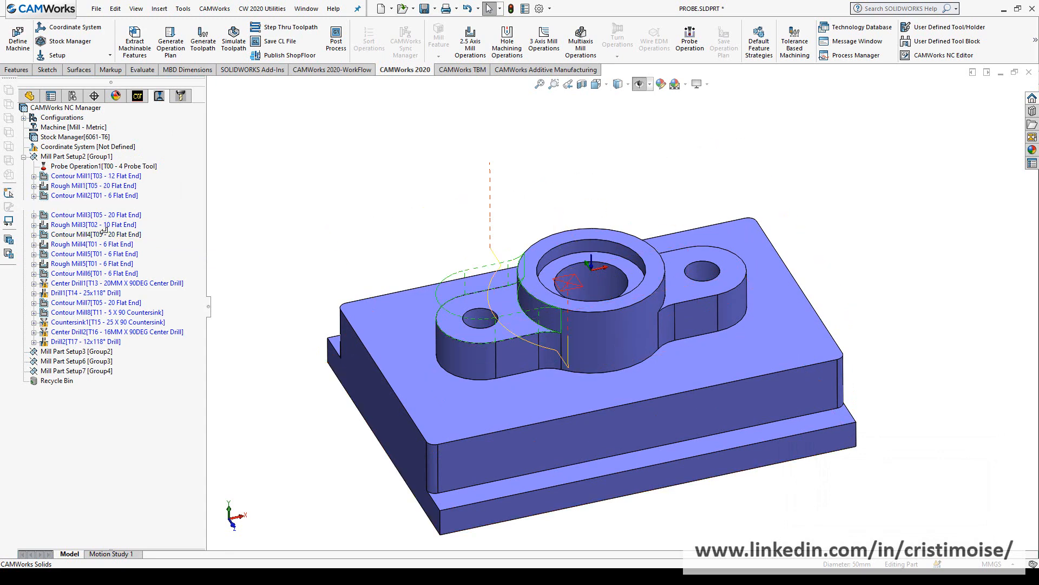
left_click(97, 234)
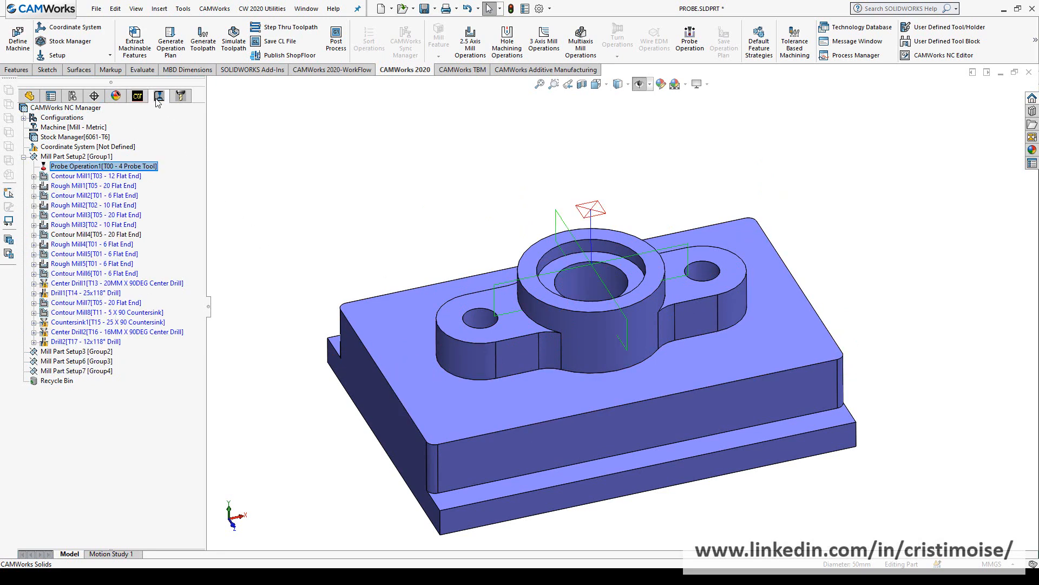
right_click(86, 234)
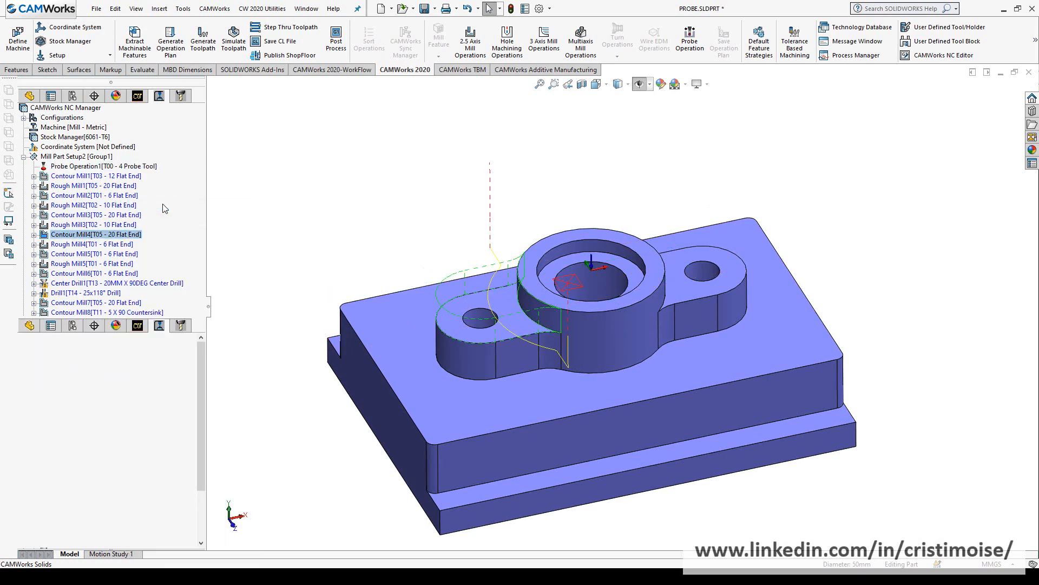
Step: Review Contour Mill4's additional tool description and holder vendor details
double_click(95, 234)
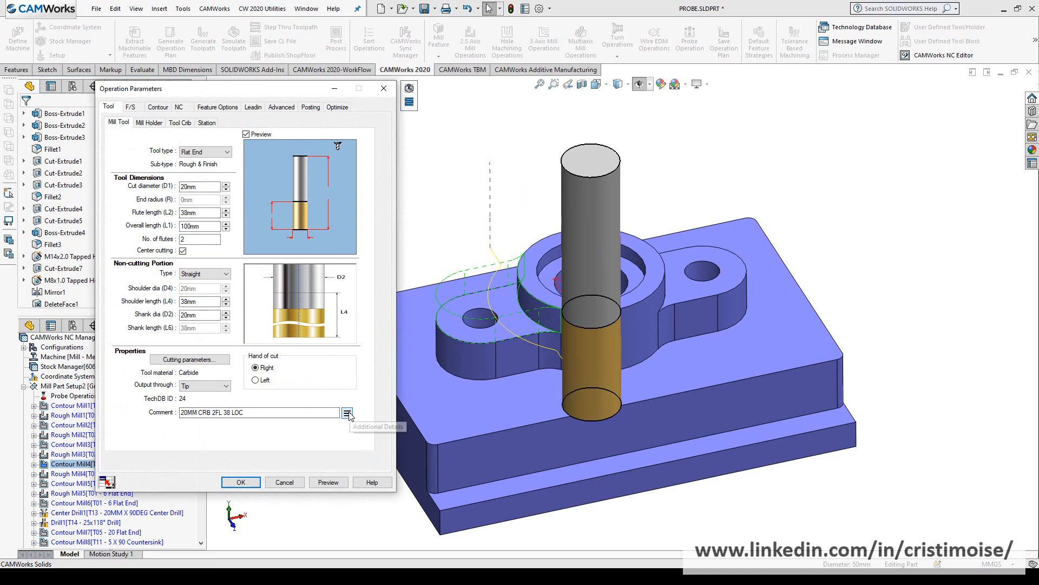
triple_click(259, 411)
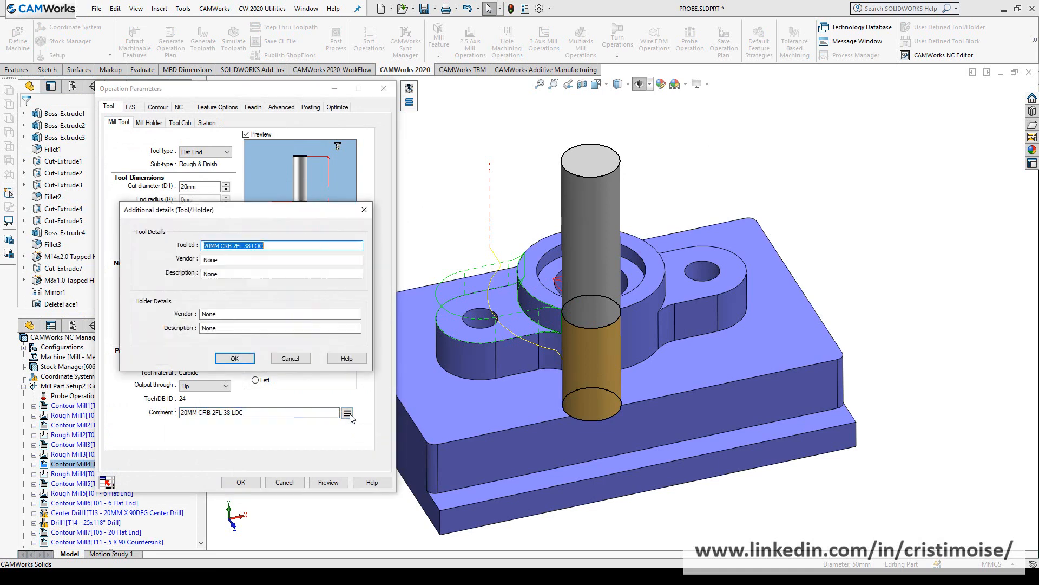
left_click(278, 258)
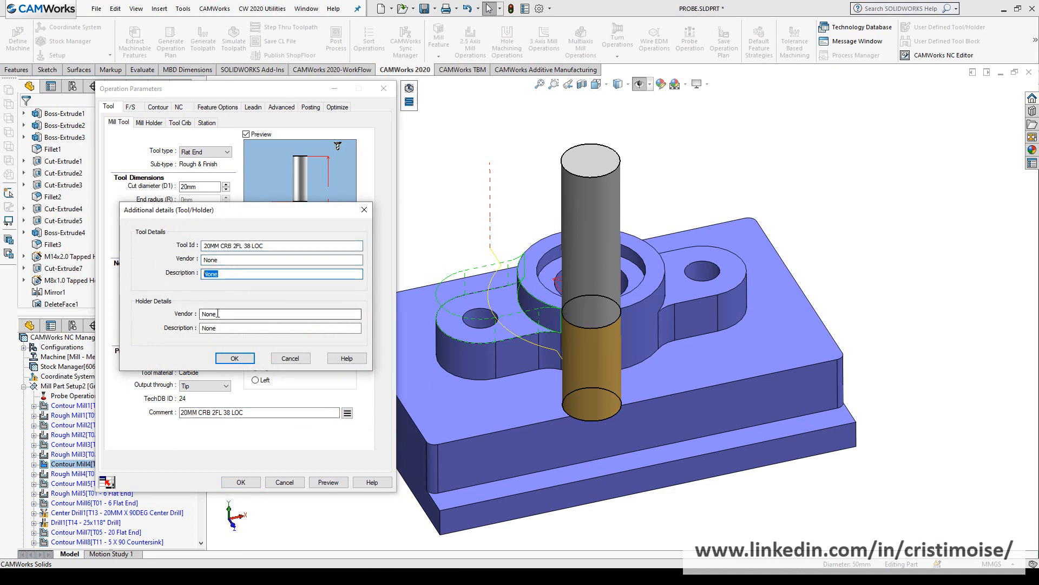
left_click(280, 314)
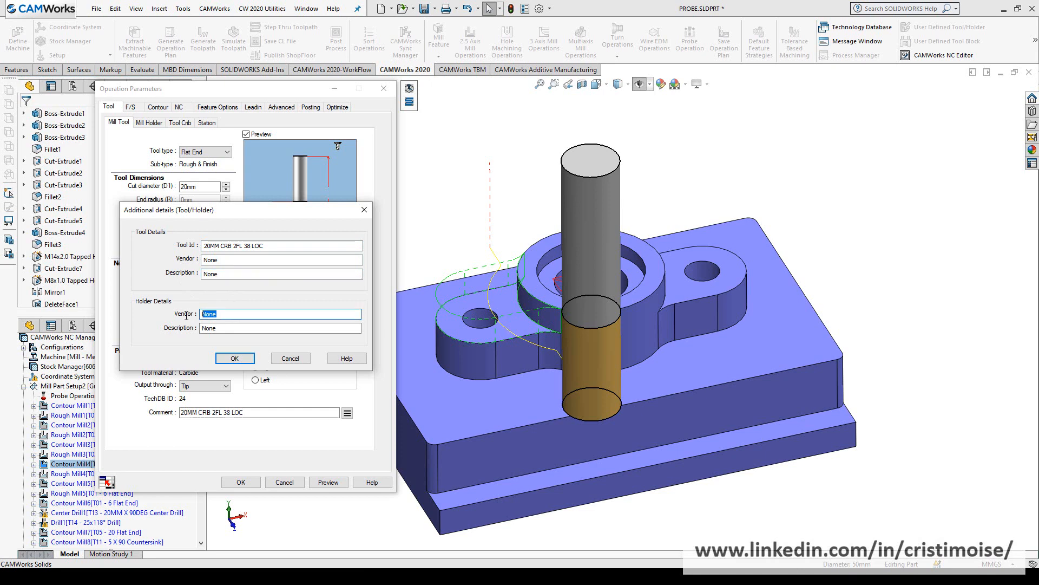
left_click(235, 358)
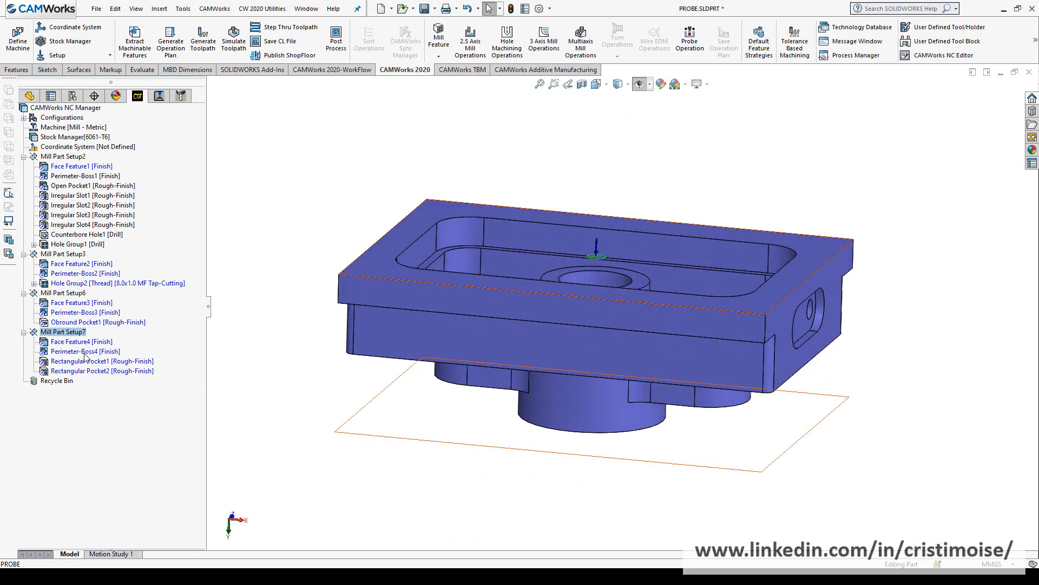
Step: Generate the operation plan for the perimeter boss and close the contour parameters
right_click(85, 351)
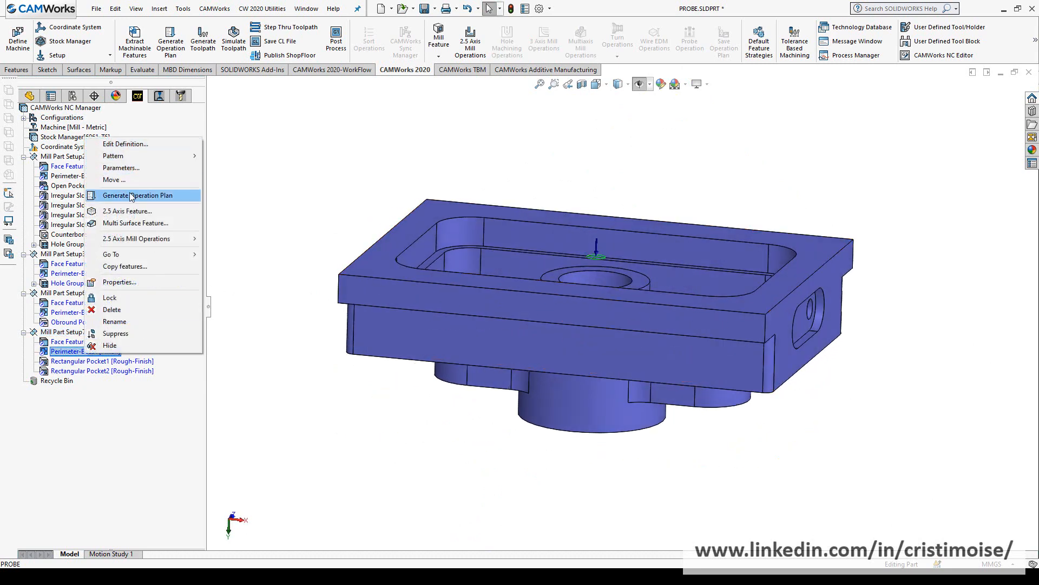
left_click(137, 195)
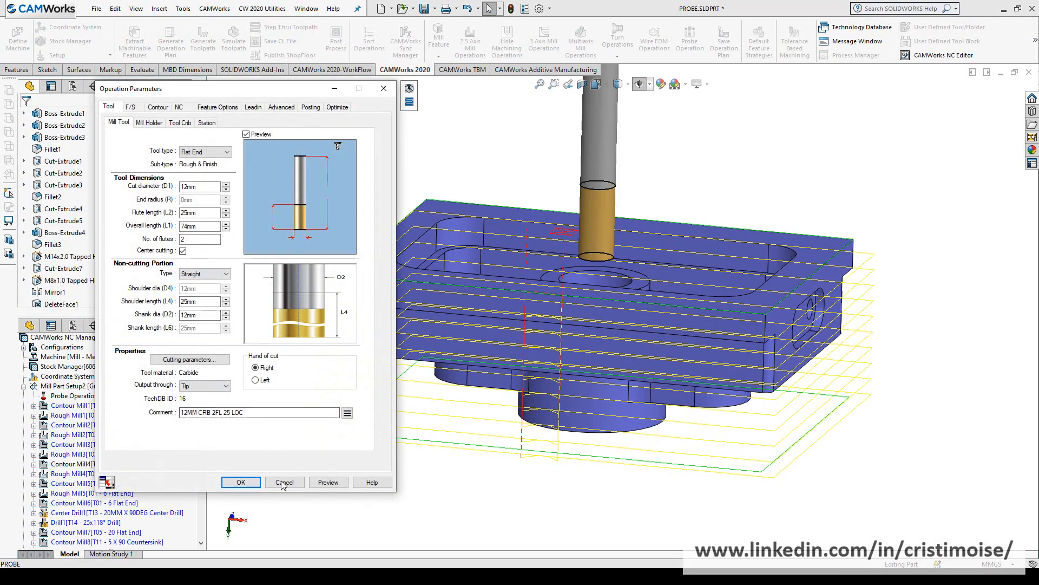
left_click(284, 481)
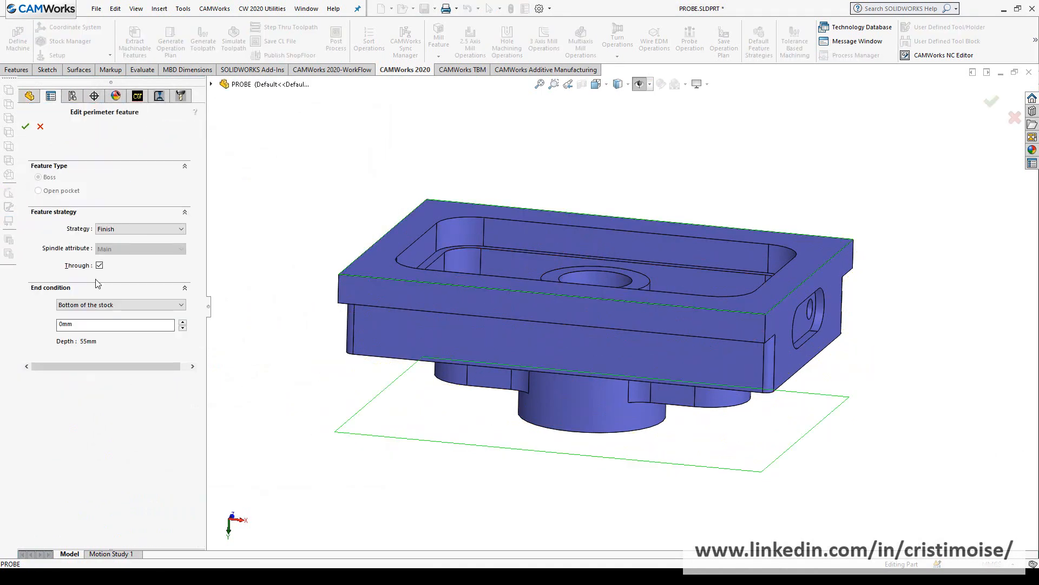
Step: Change Perimeter-Boss4's blind depth from 55mm to 20mm and accept
left_click(119, 304)
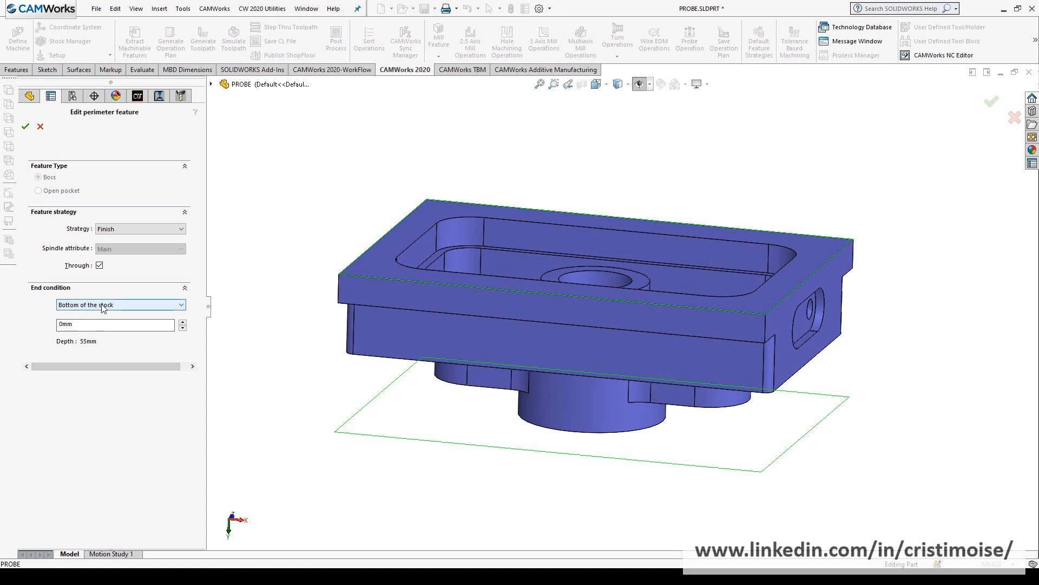
left_click(119, 305)
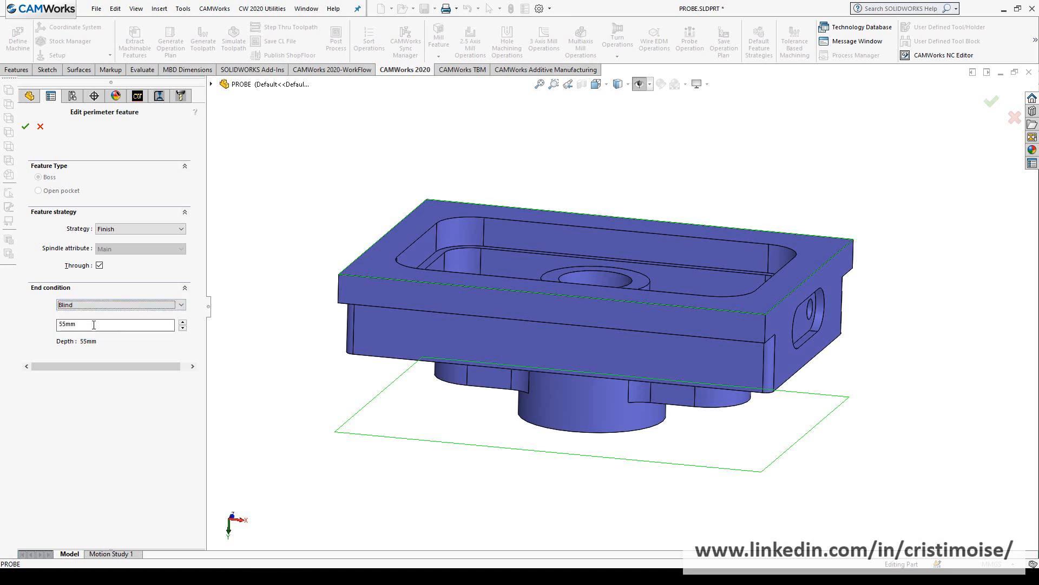
type("20")
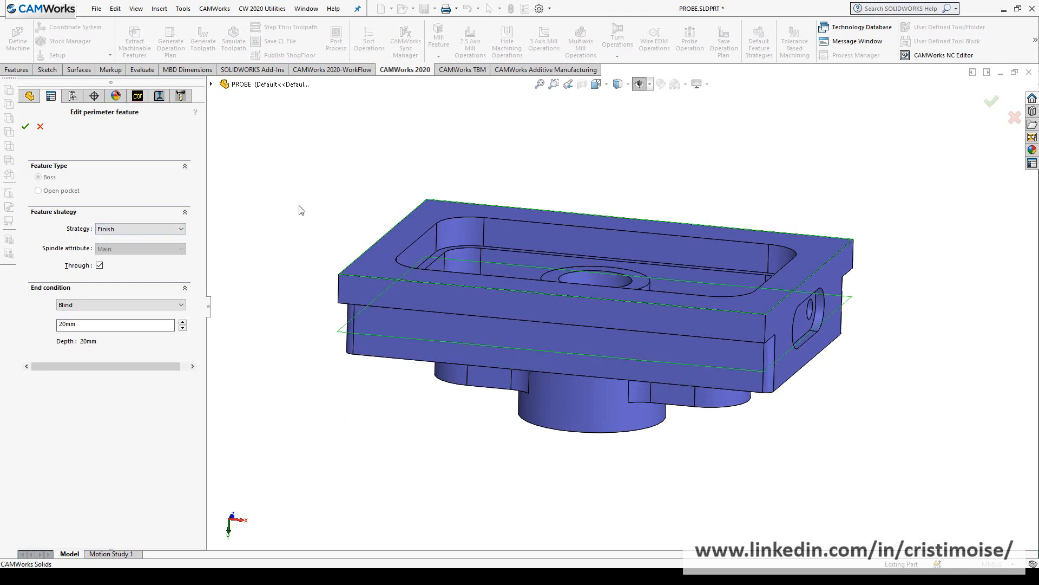
left_click(26, 127)
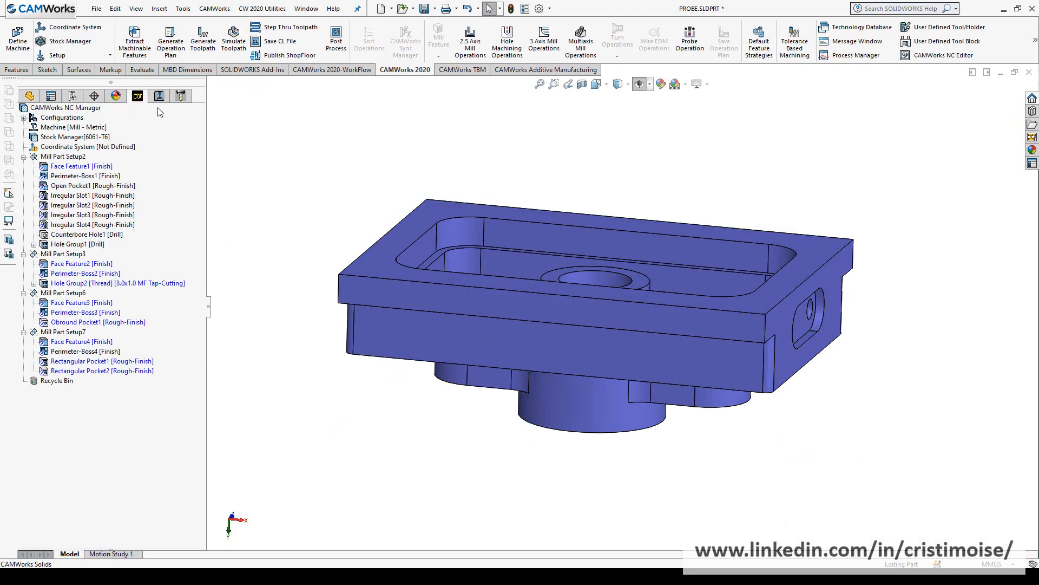
Step: Enable tab cutting on Contour Mill9's contour parameters
right_click(80, 380)
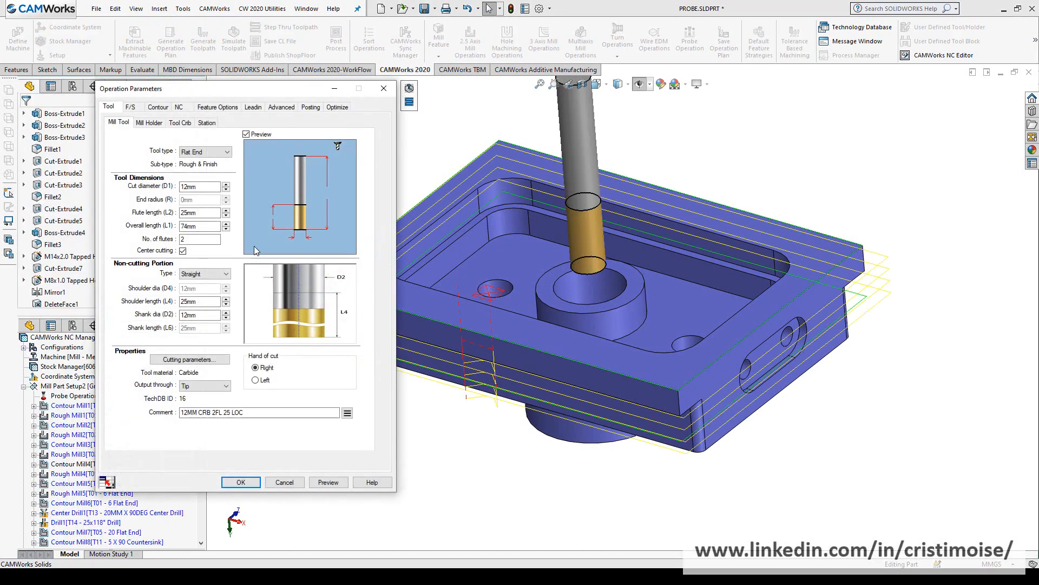
left_click(157, 106)
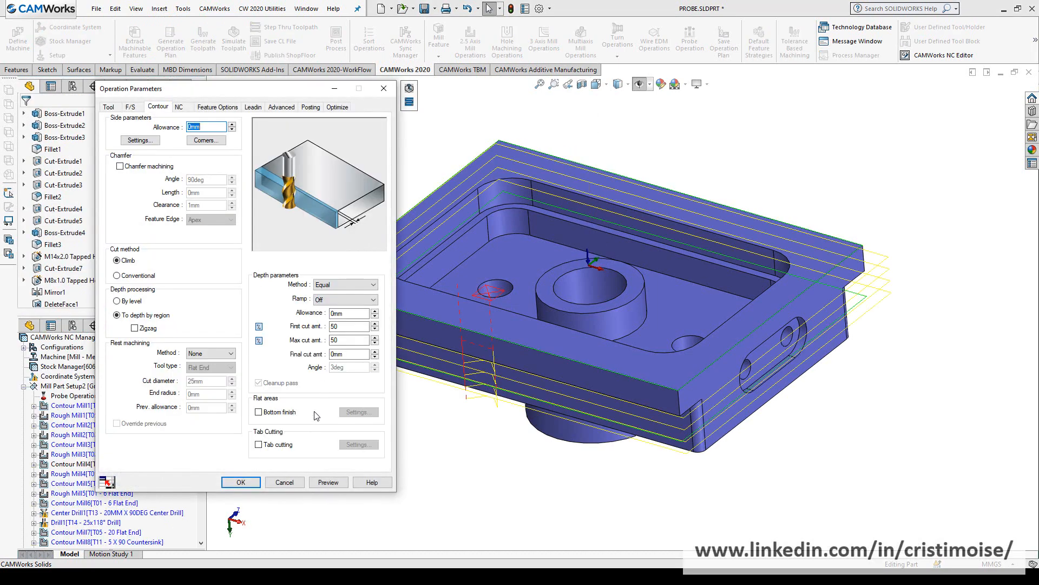
left_click(258, 444)
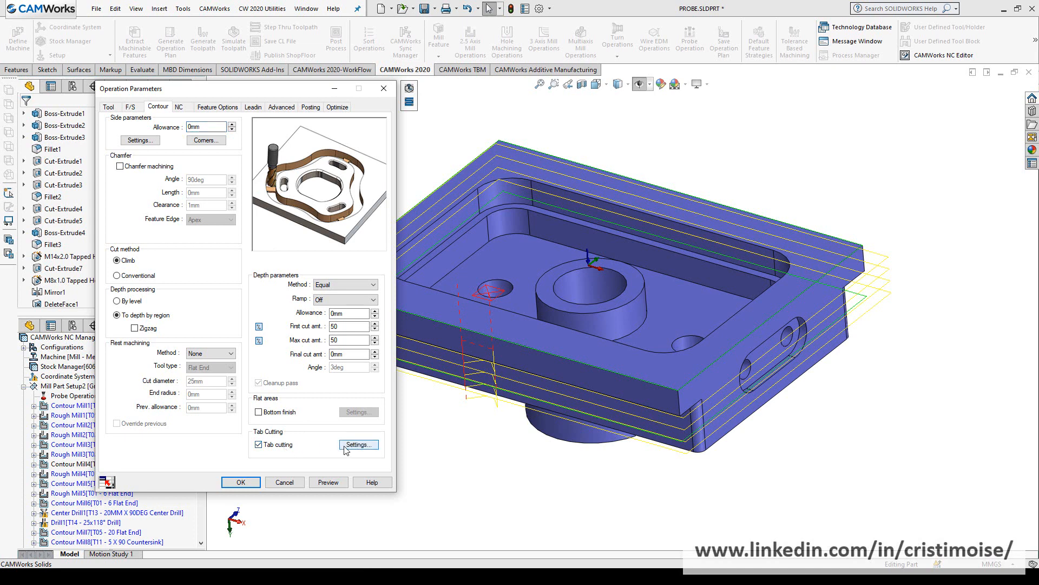
left_click(358, 444)
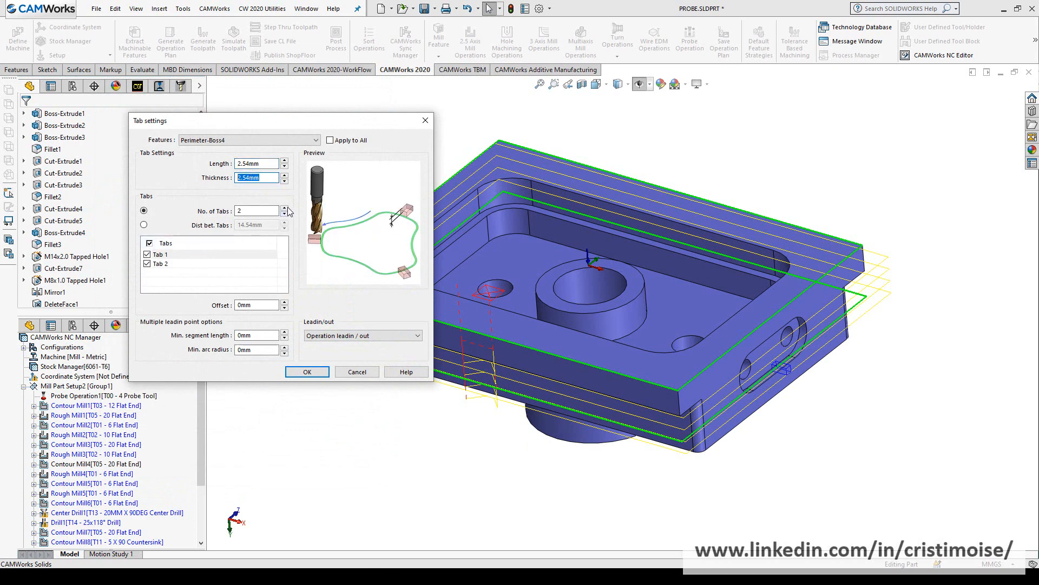
Step: Set 4 tabs, 5mm long and 10mm thick, and confirm the operation
left_click(283, 208)
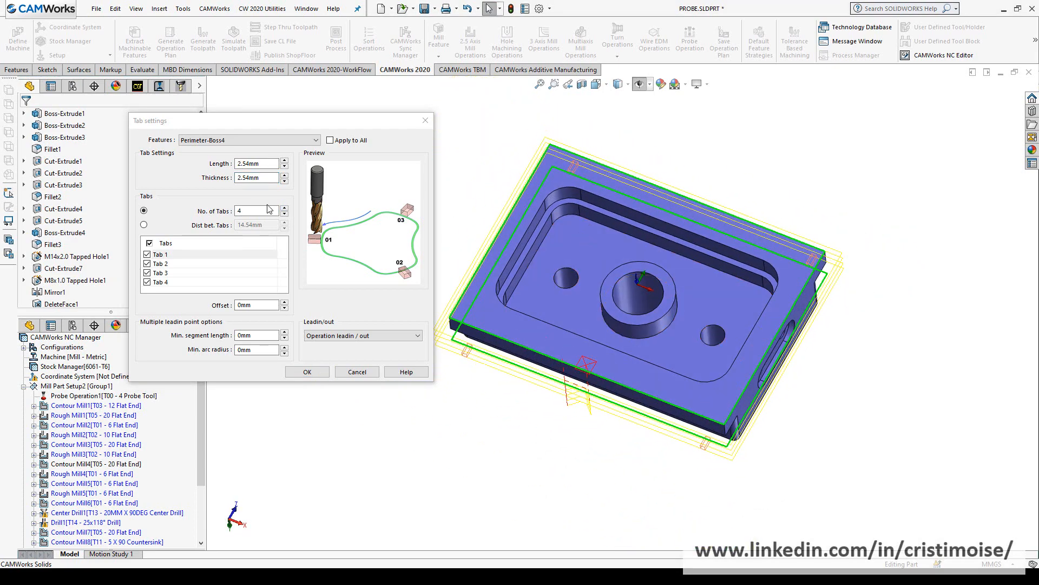
type("5")
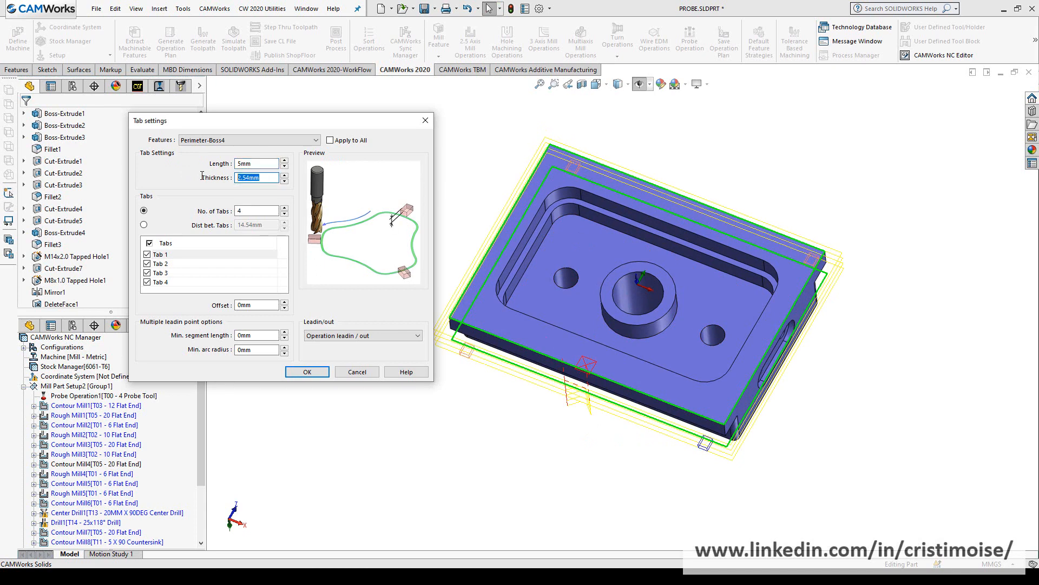
type("10mm")
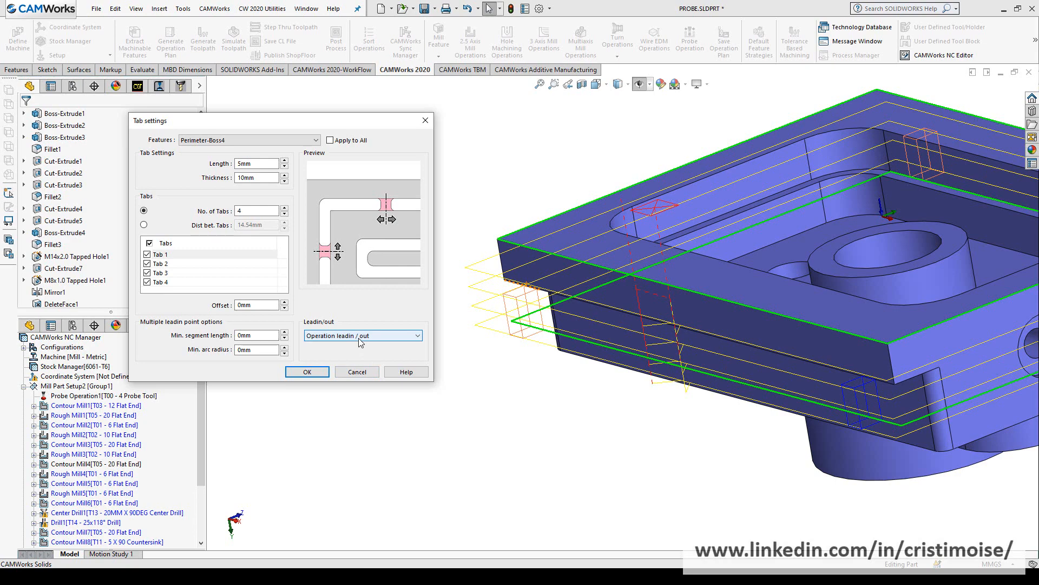
left_click(307, 371)
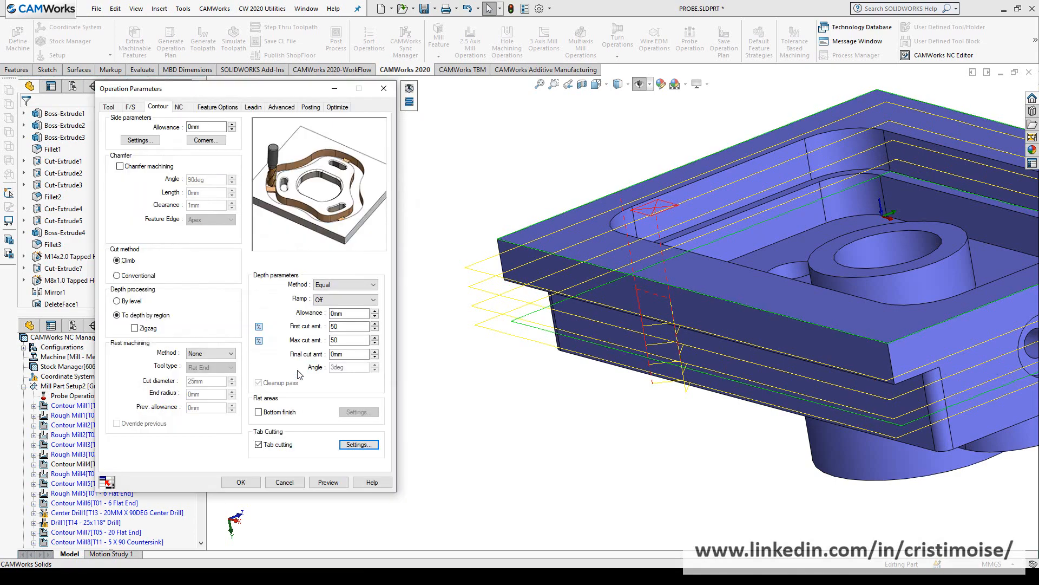
left_click(239, 482)
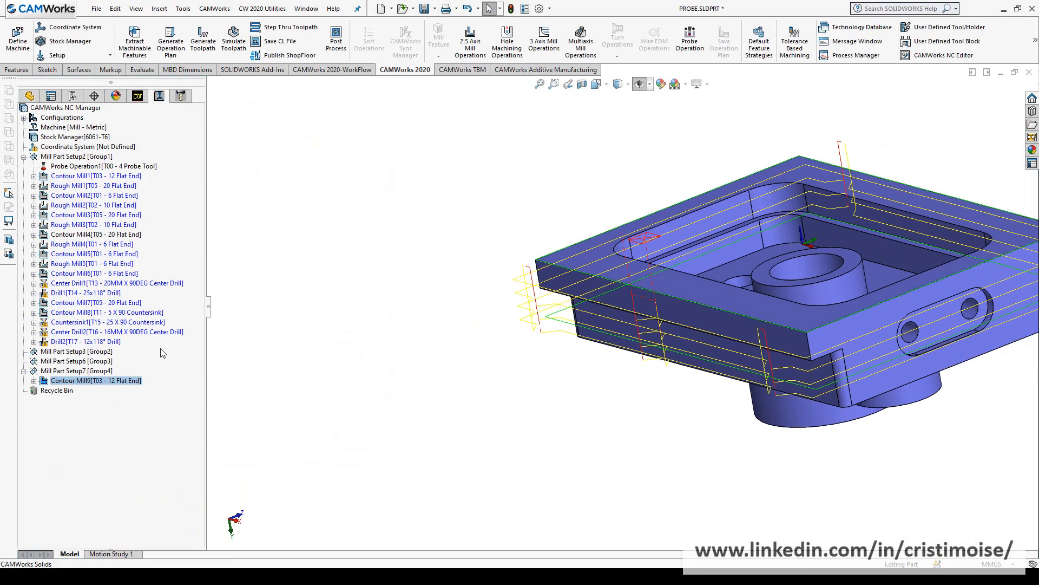
Step: Give the Stock Manager bounding box a 5mm offset
right_click(94, 380)
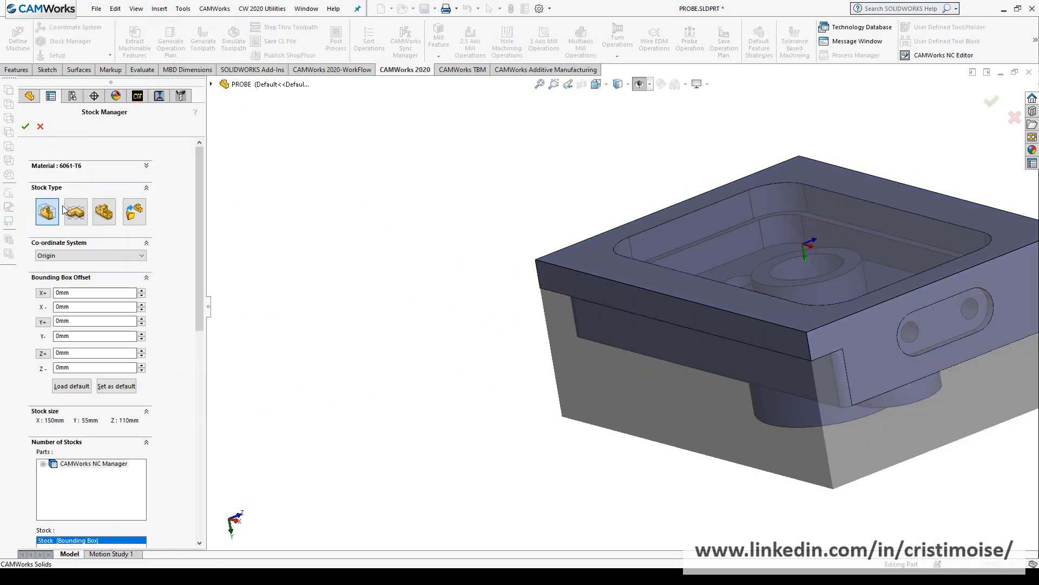
left_click(94, 292)
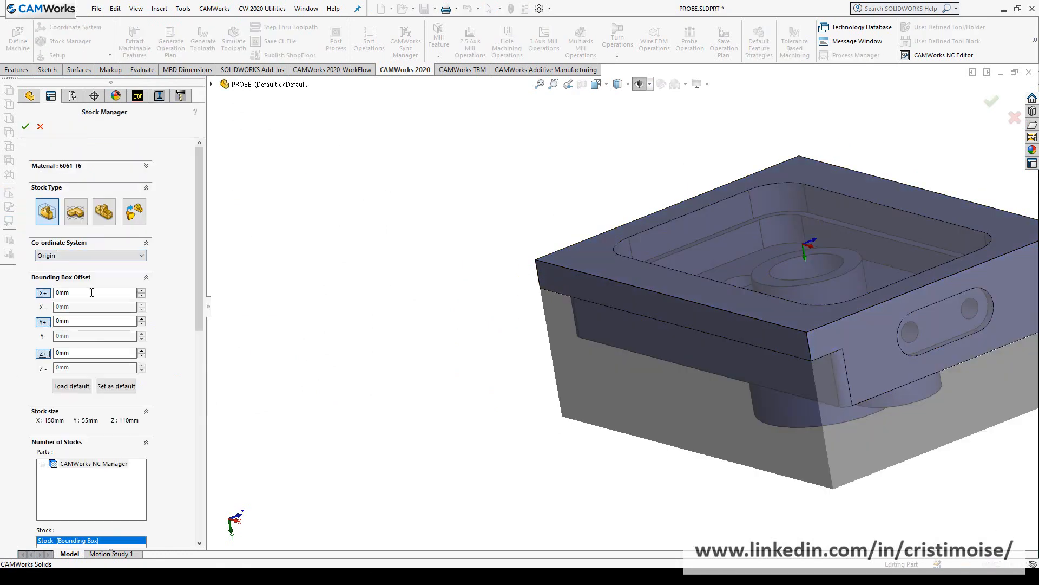
type("5")
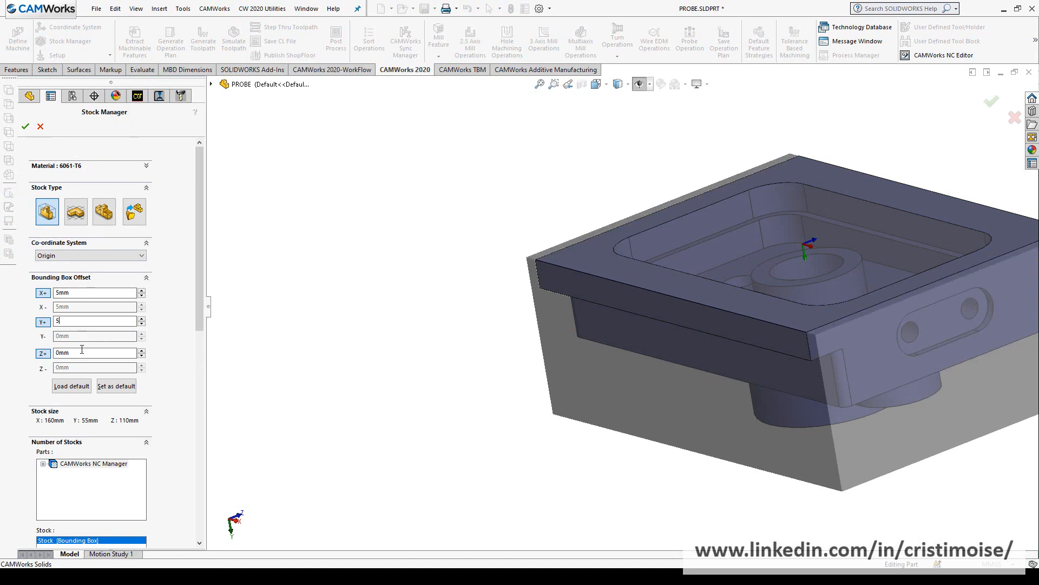
left_click(25, 126)
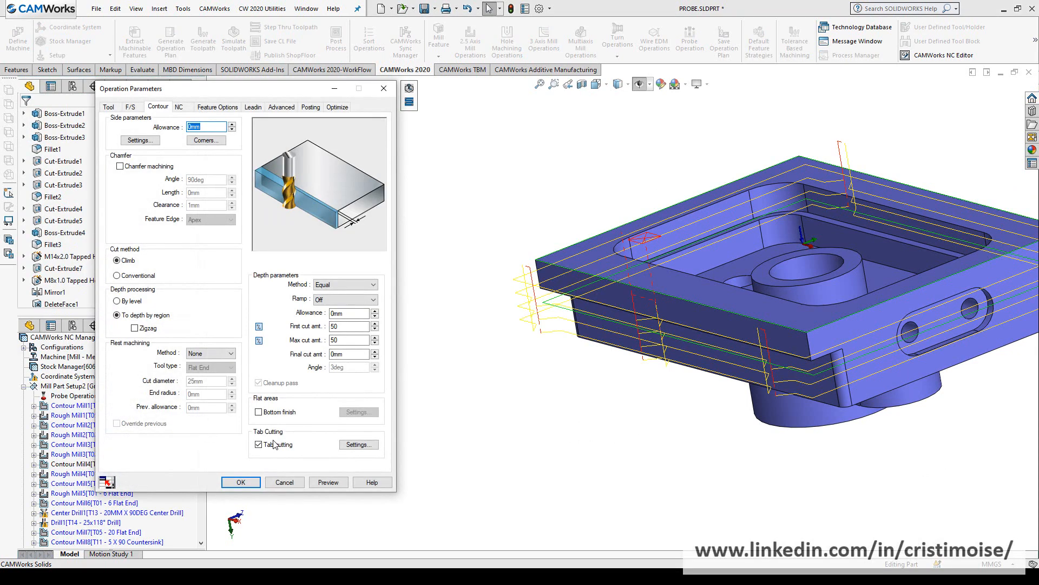
Step: Simulate Contour Mill9 with tab cutting turned off for comparison
left_click(259, 444)
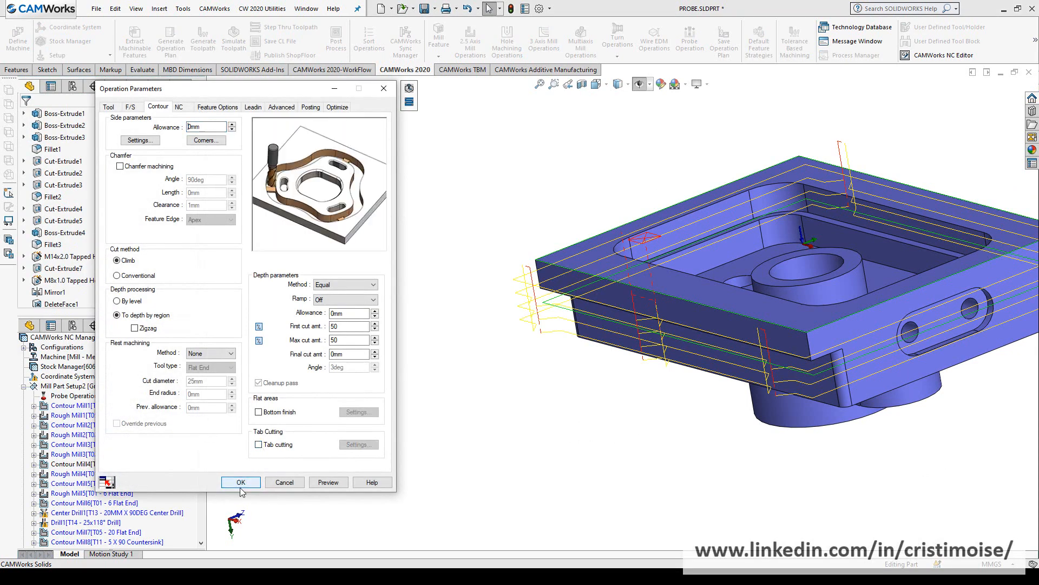
left_click(240, 482)
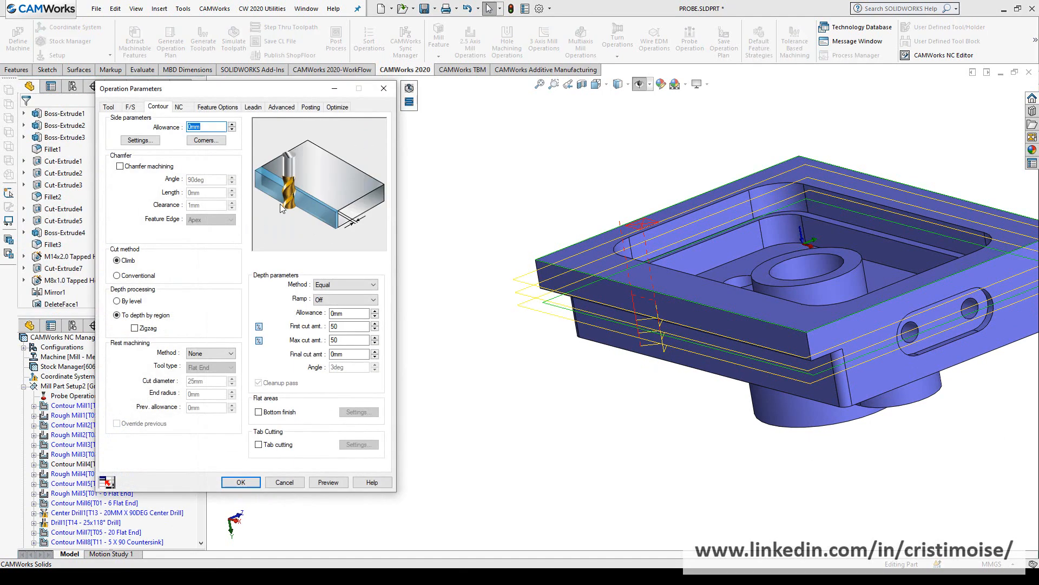
left_click(259, 444)
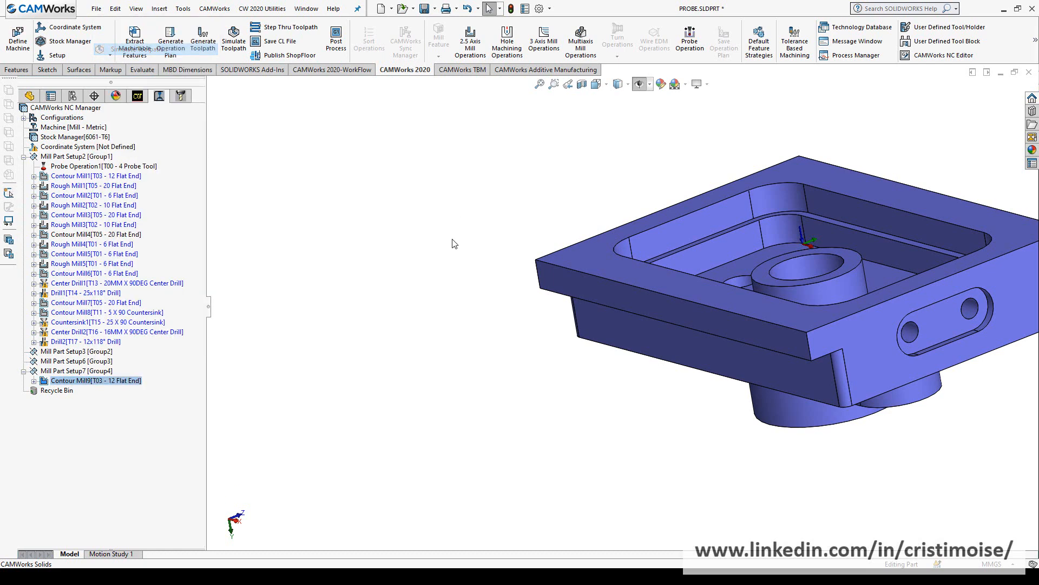
left_click(234, 39)
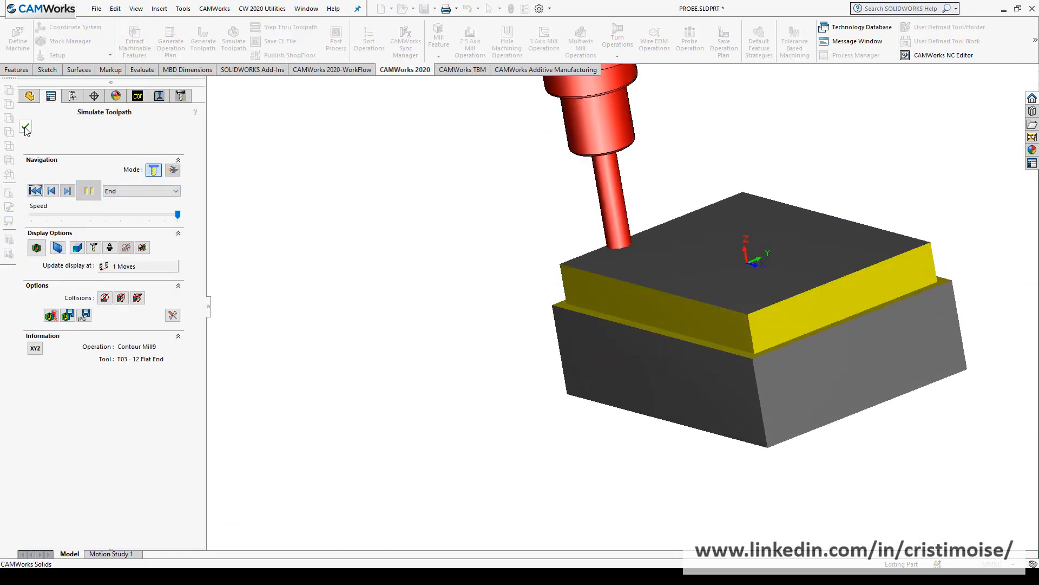
left_click(26, 127)
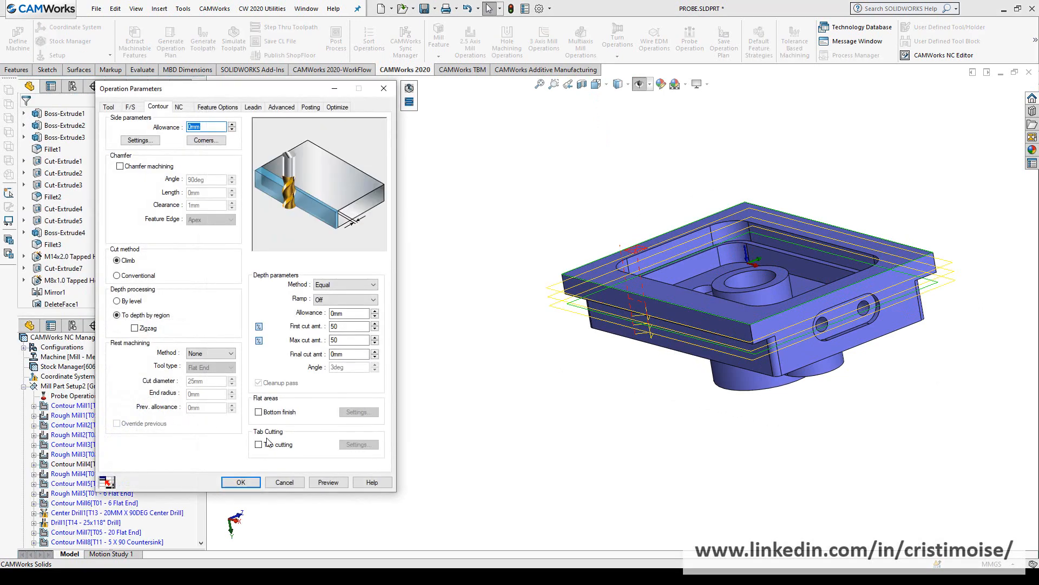
Step: Re-enable tab cutting and play the simulation showing tabs left on the stock
left_click(239, 482)
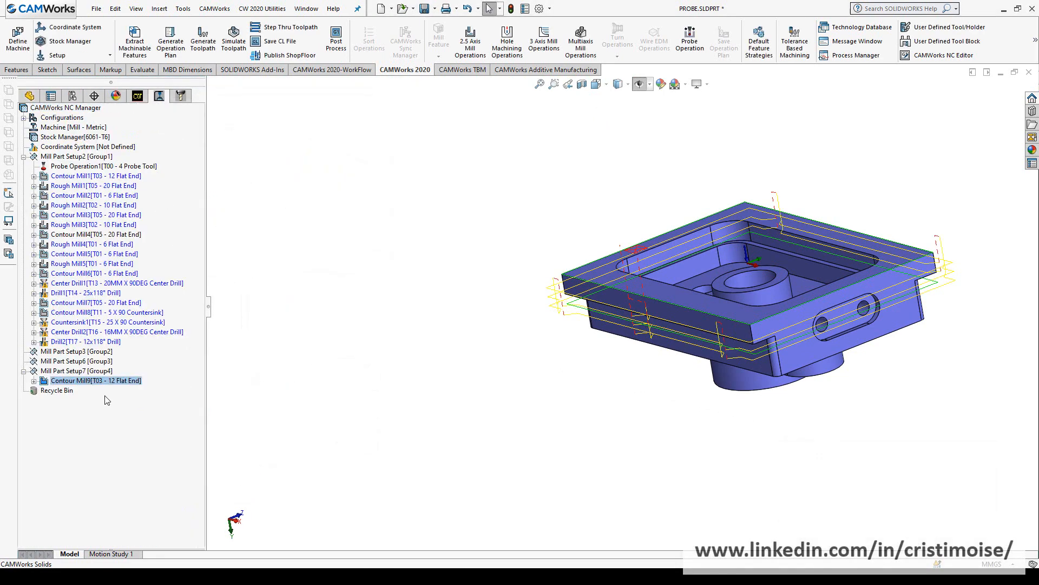
left_click(234, 40)
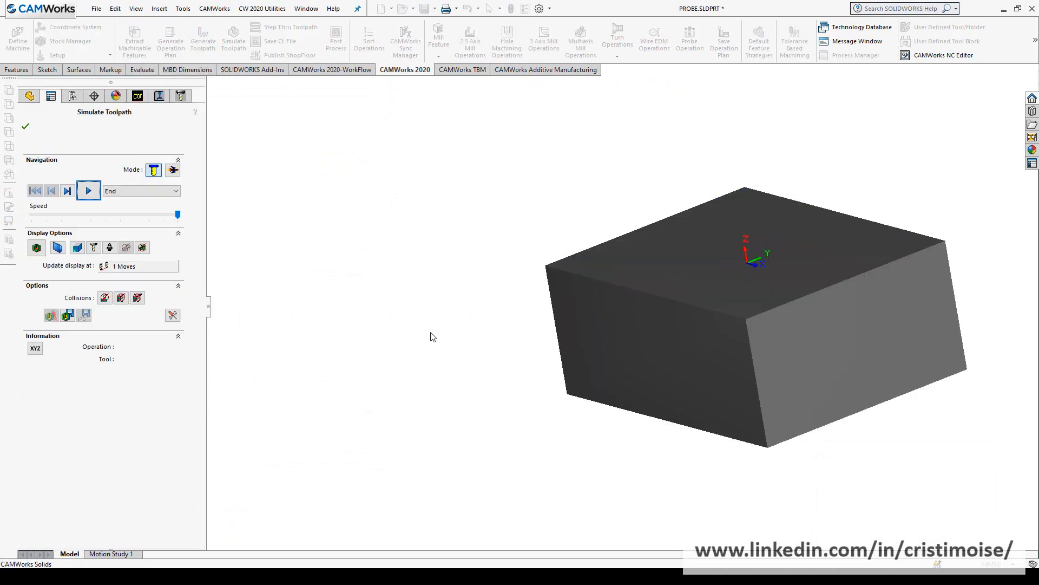
left_click(89, 190)
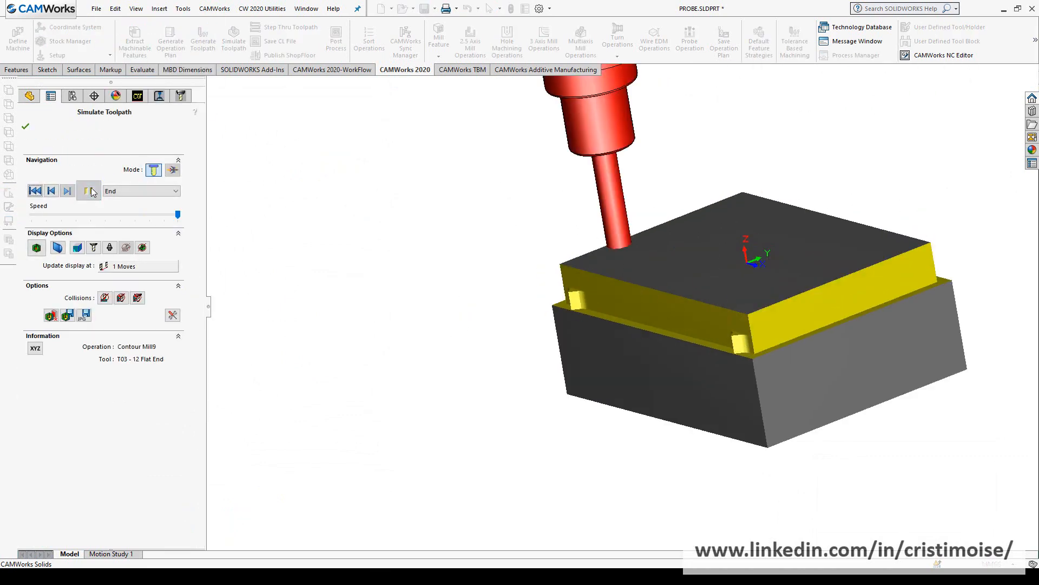
left_click(89, 190)
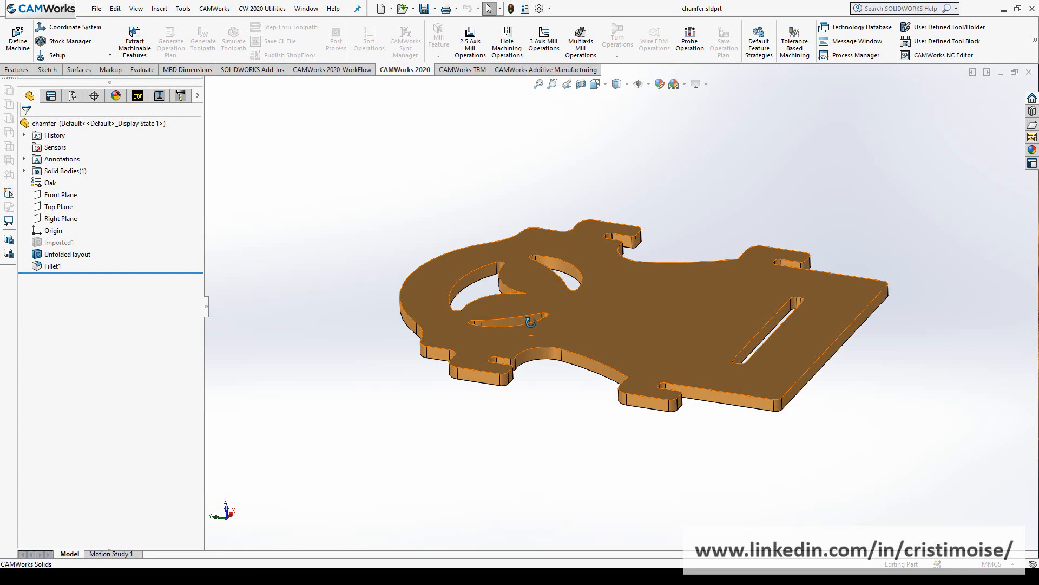
Step: Create Mill Part Setup1 on the chamfer part with an Edge Break curve feature for chamfering
left_click(137, 96)
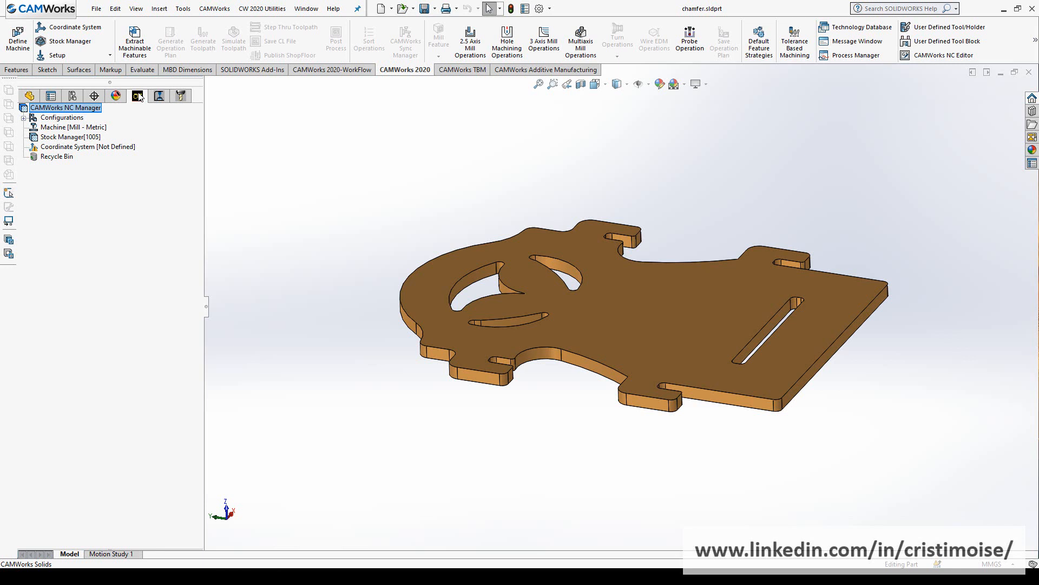
right_click(68, 136)
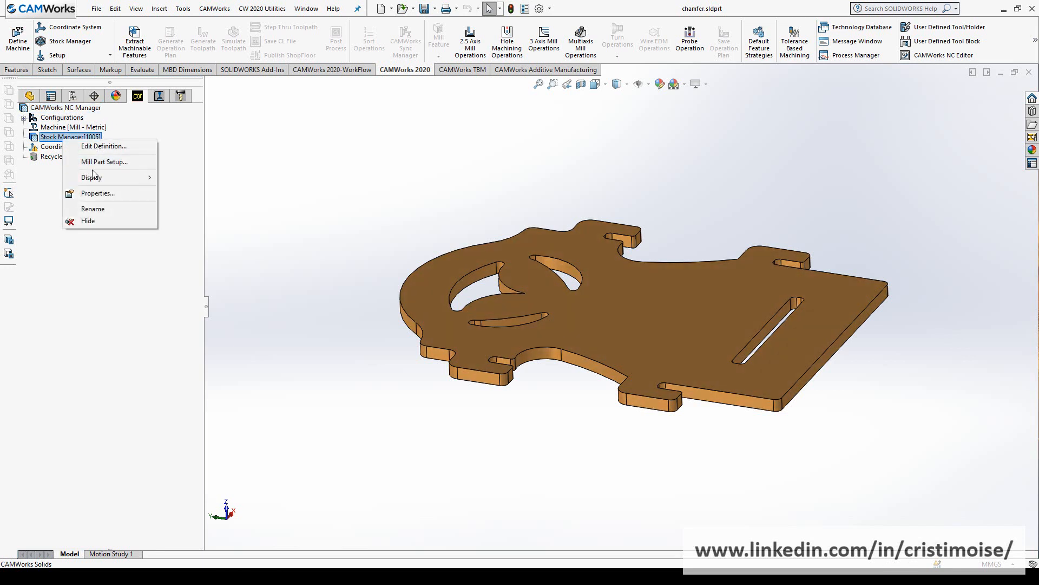
left_click(104, 161)
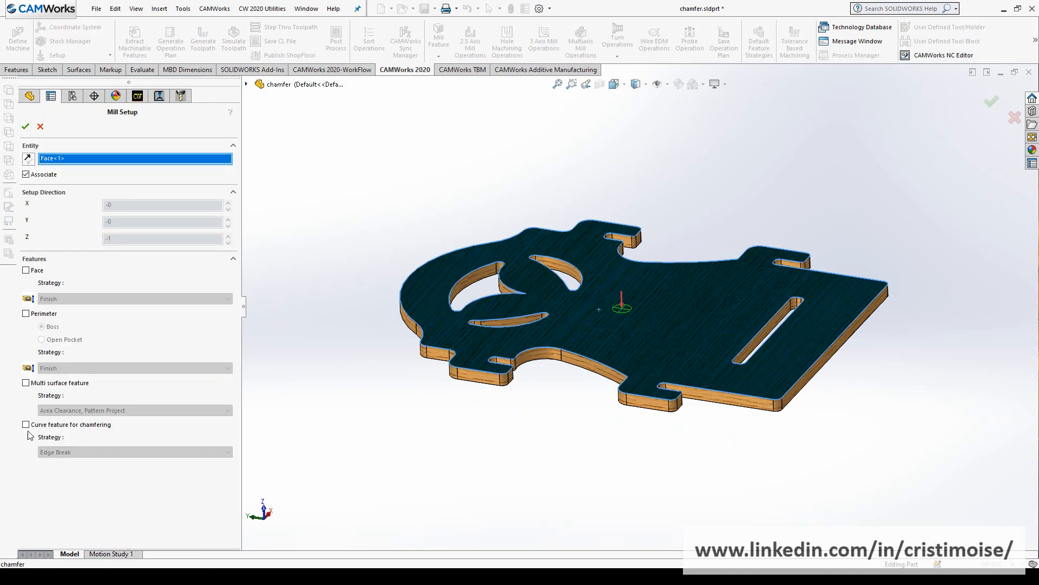
left_click(25, 424)
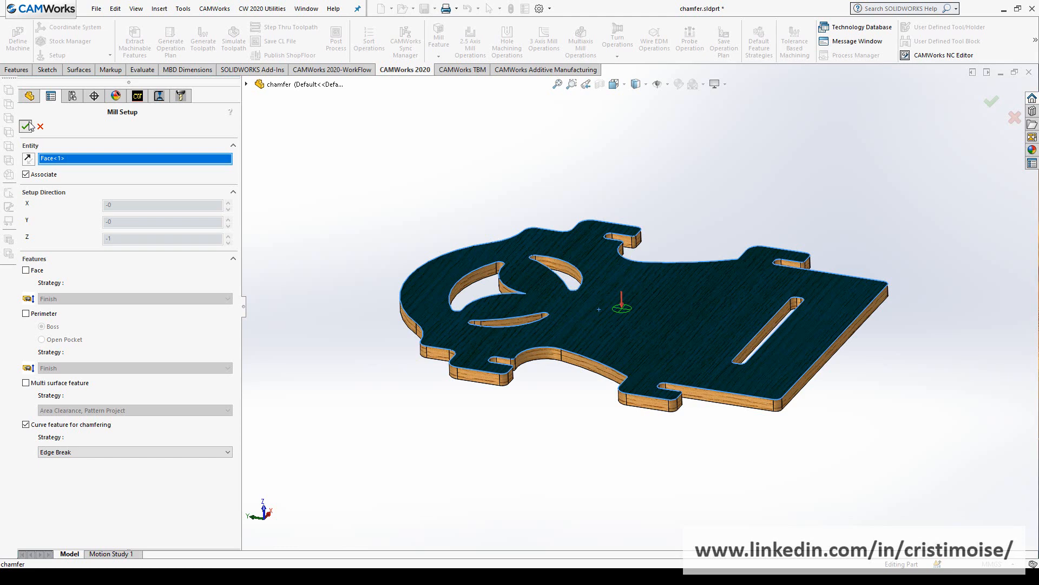
left_click(27, 126)
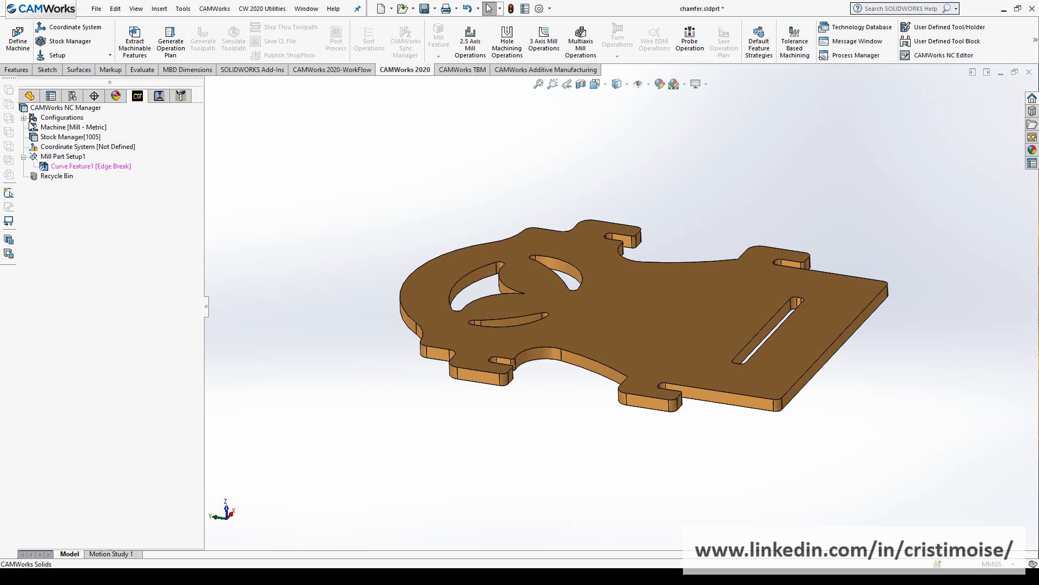
Step: Review machine settings, then simulate Contour Mill1's 5 x 90 countersink toolpath
left_click(91, 166)
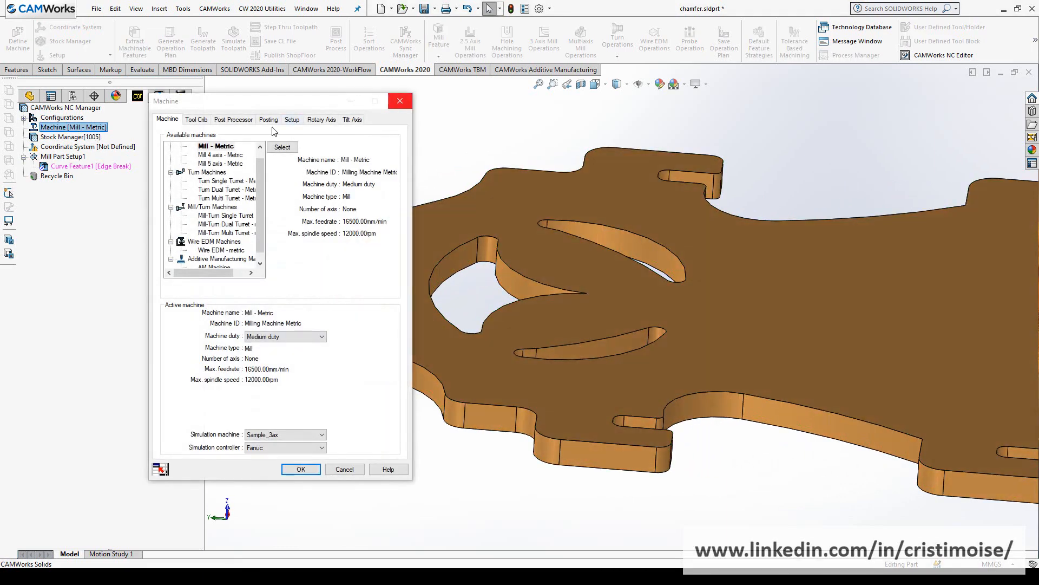
left_click(300, 469)
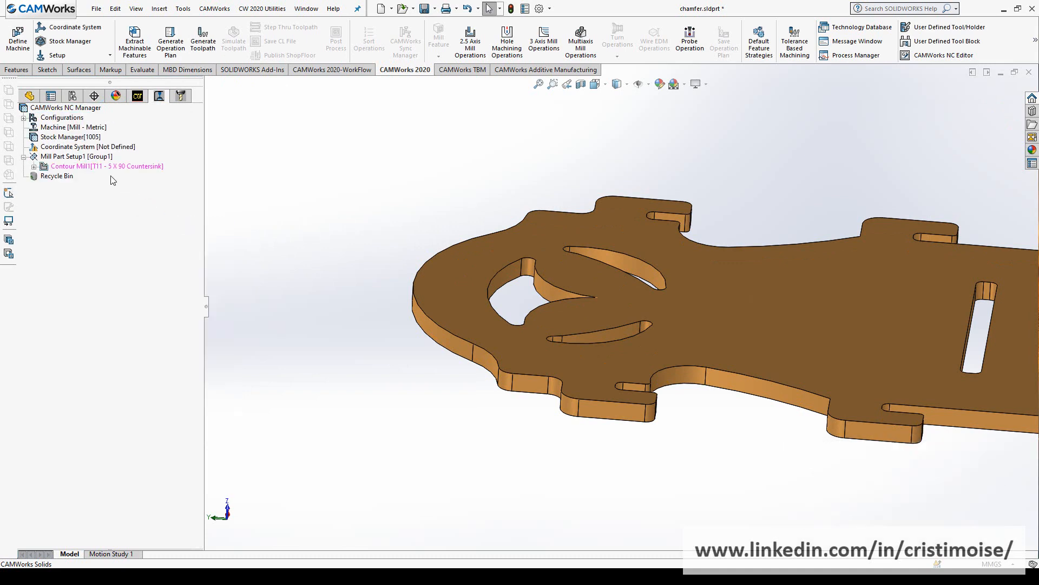
right_click(106, 165)
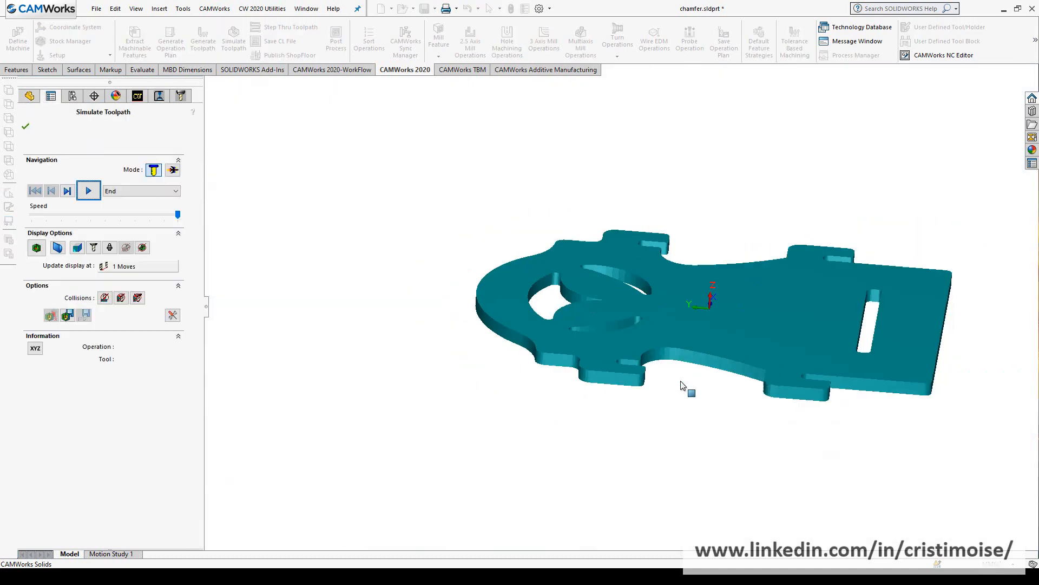
left_click(88, 190)
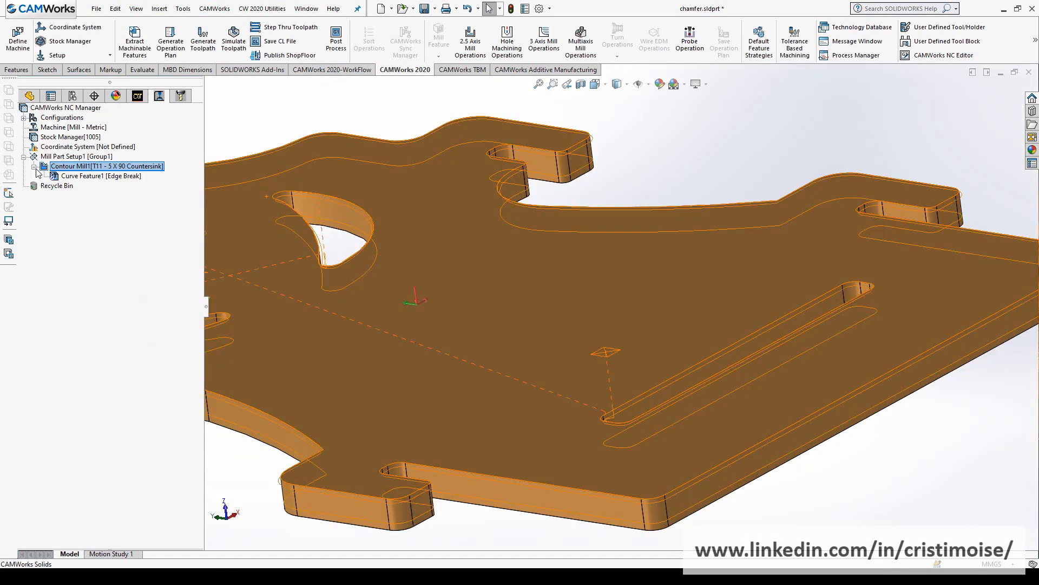
Step: Open Curve Feature1's edge-break toolpath in Adv Edit Toolpath and select a move record
right_click(99, 175)
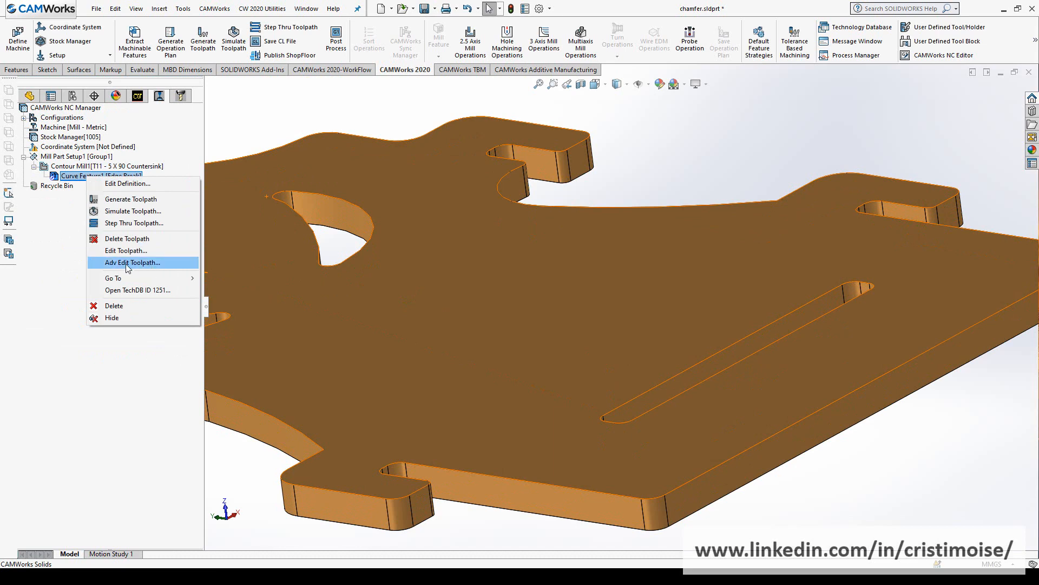
mouse_move(126, 239)
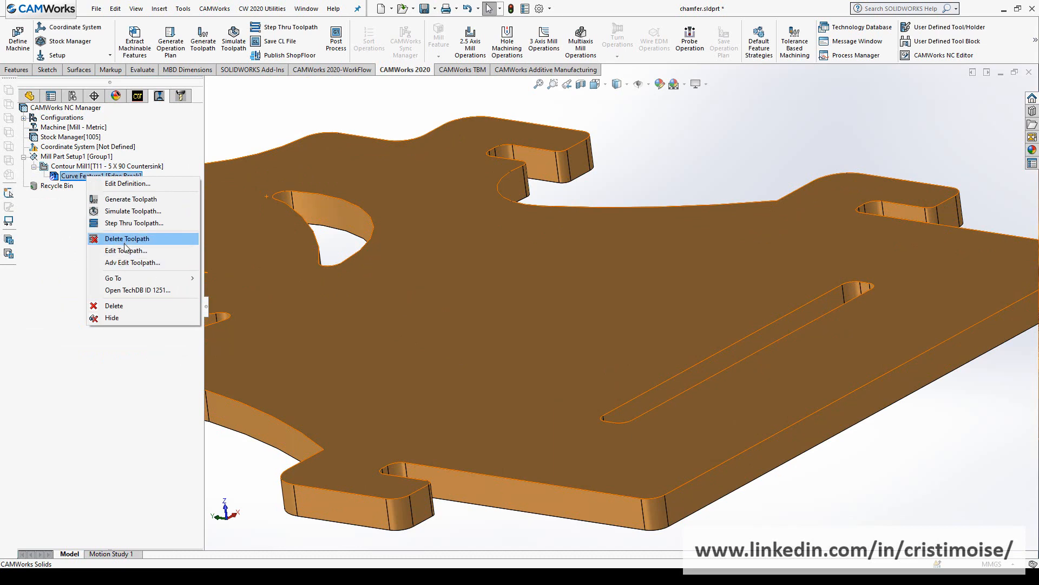
mouse_move(132, 262)
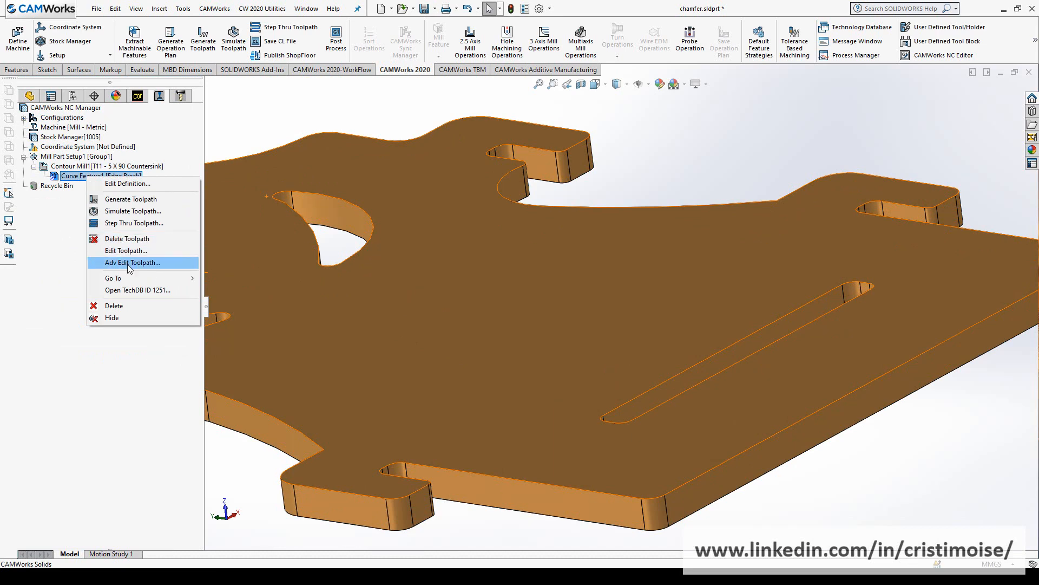
left_click(132, 262)
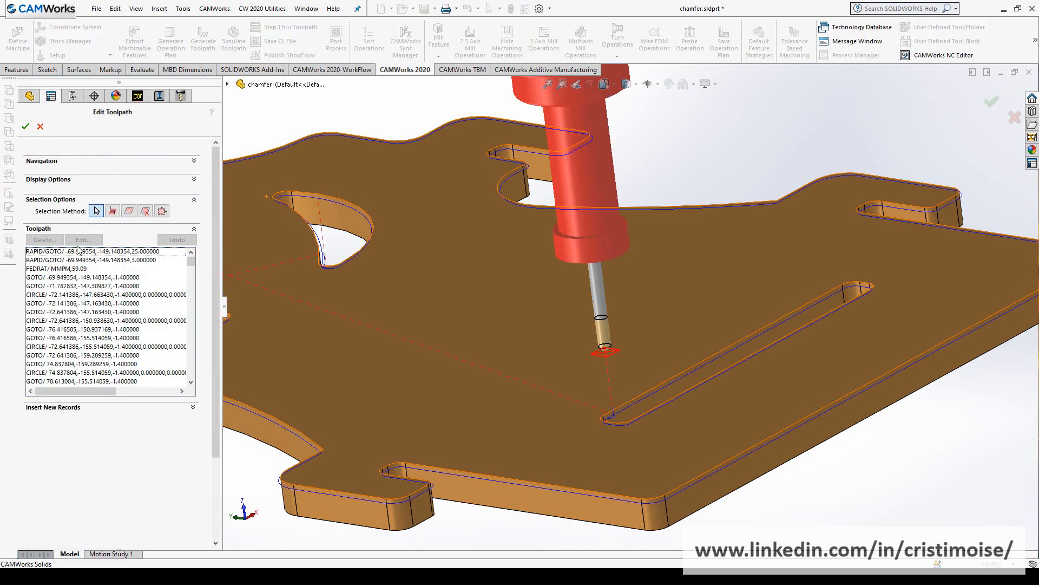
left_click(100, 329)
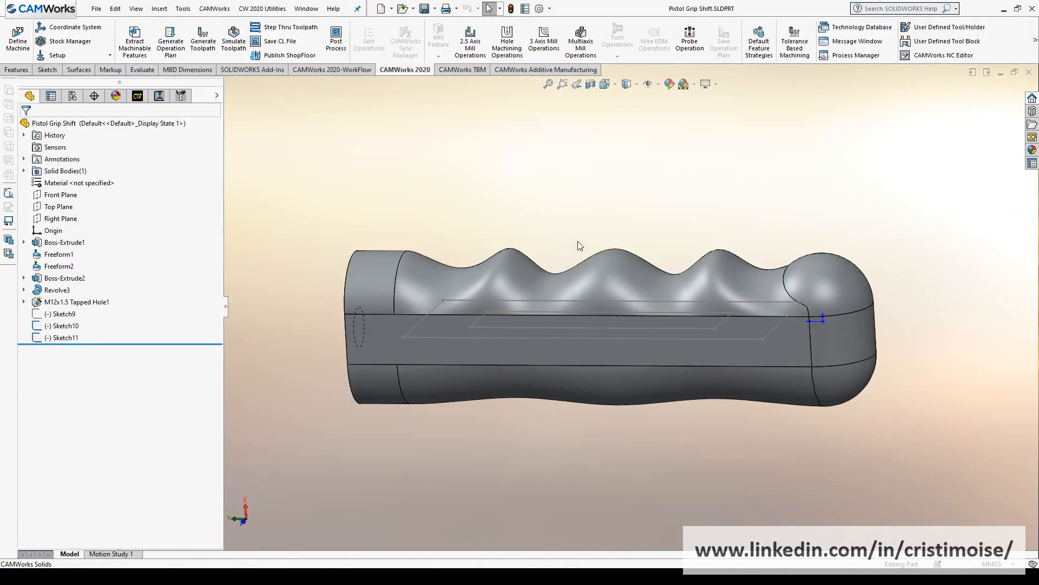
Step: Generate the operation plan for the pistol grip's features in the CAMWorks tree
left_click(137, 95)
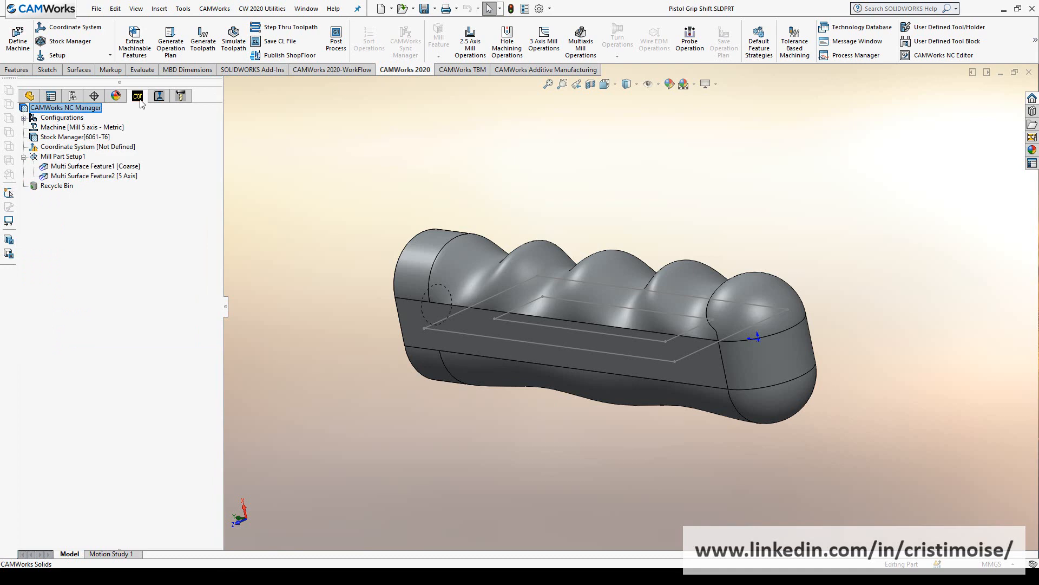
left_click(169, 41)
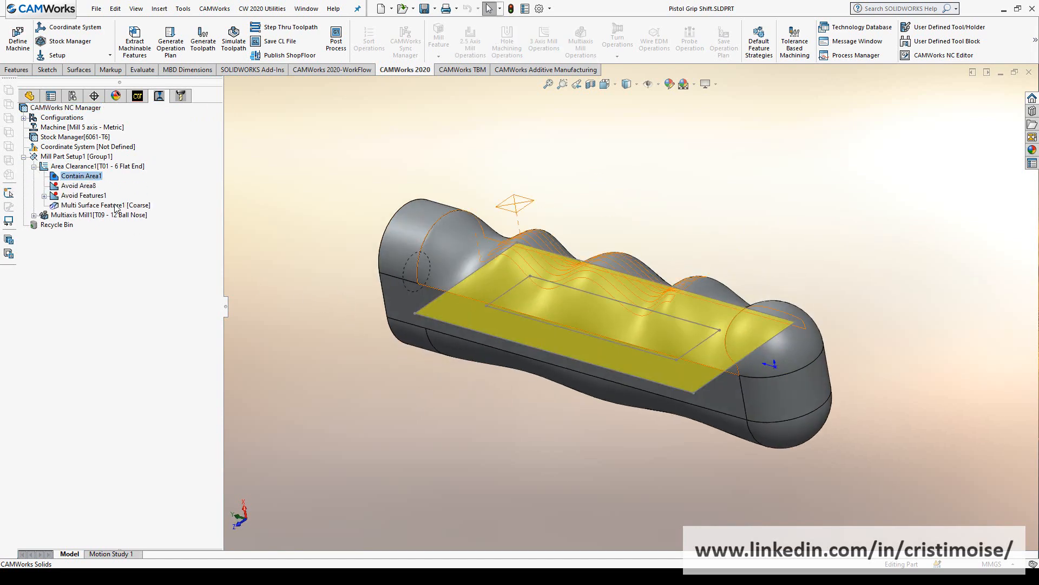
left_click(81, 186)
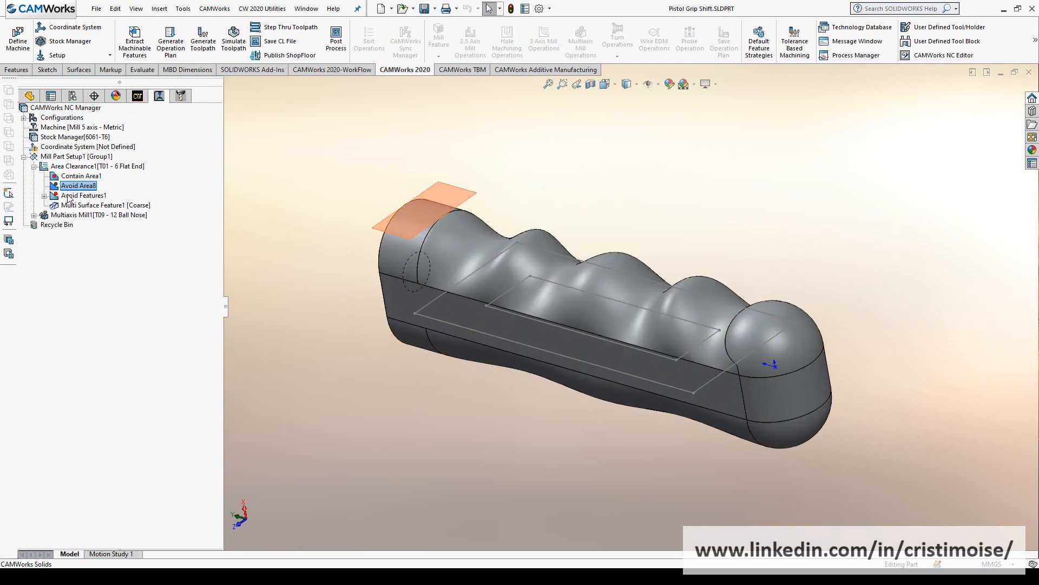
Step: Show Area Clearance1's toolpath with its Contain Area and Avoid Area displayed
right_click(97, 166)
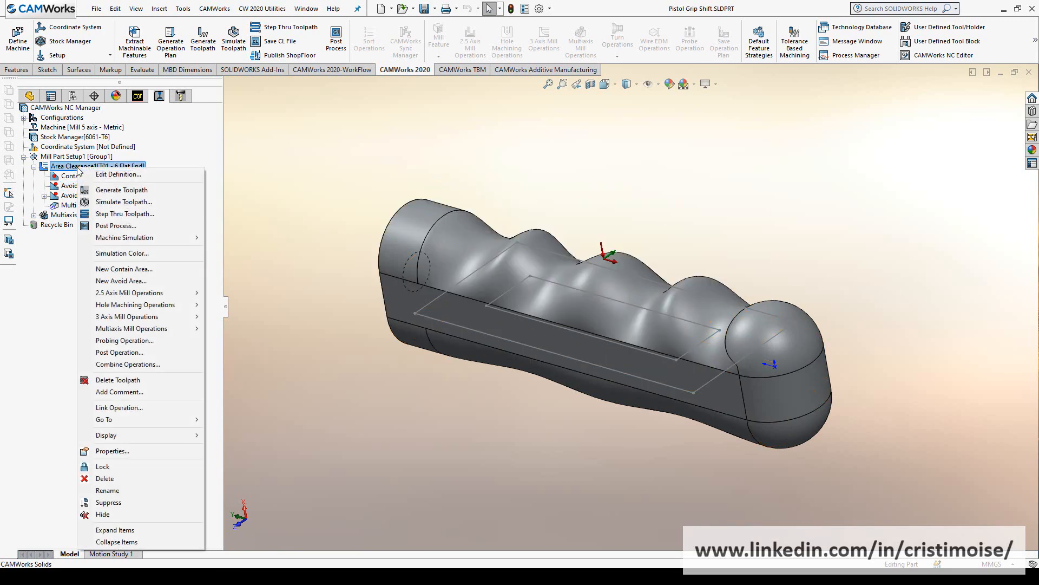
mouse_move(106, 434)
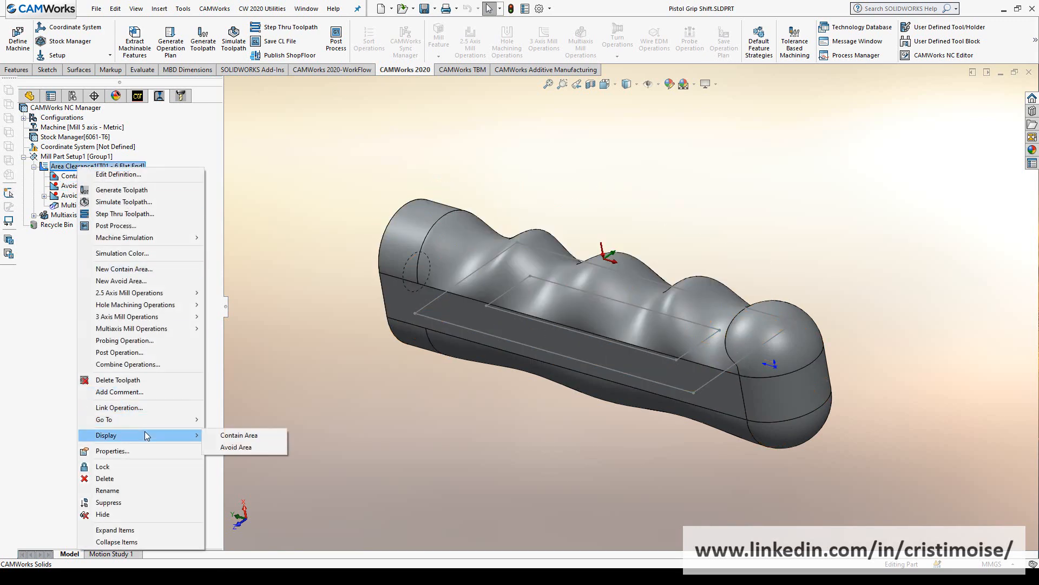
left_click(238, 435)
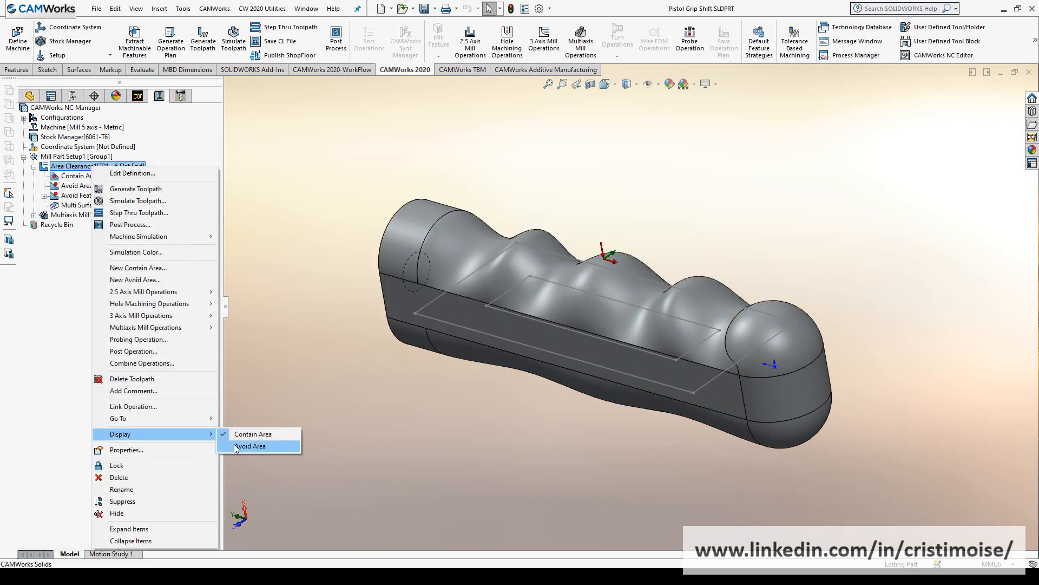
left_click(251, 446)
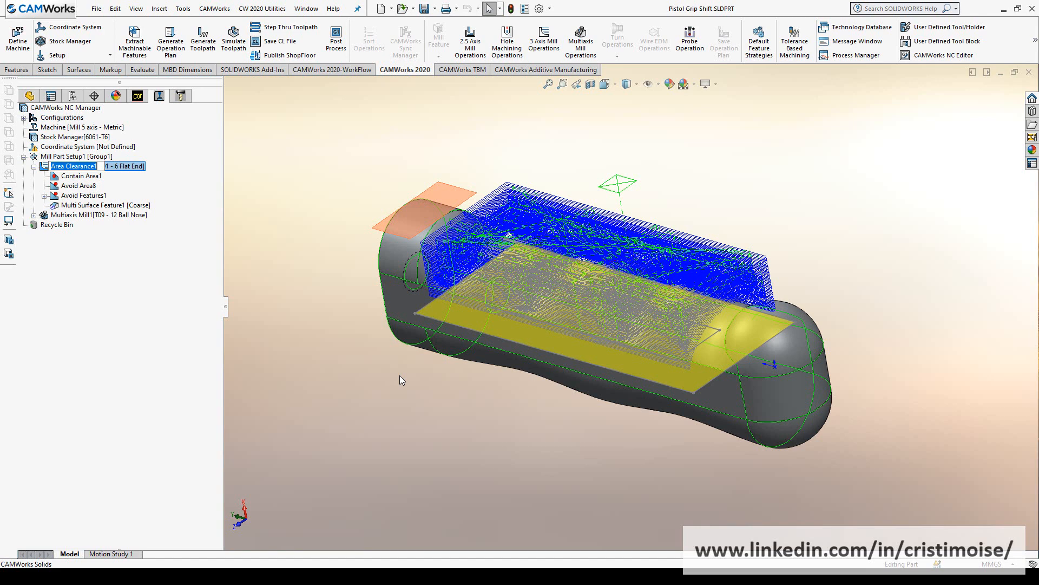
left_click(73, 166)
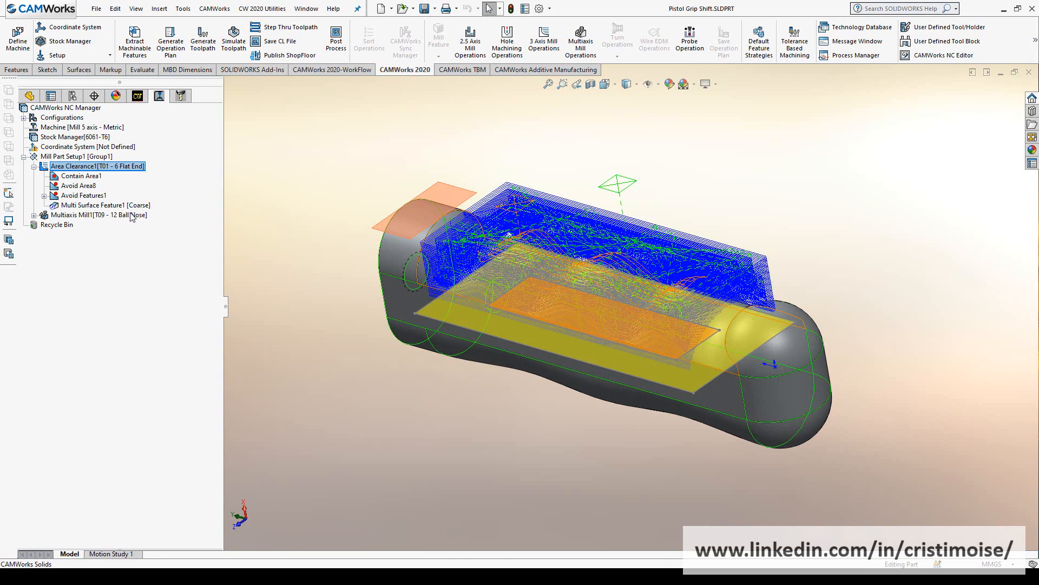
right_click(93, 215)
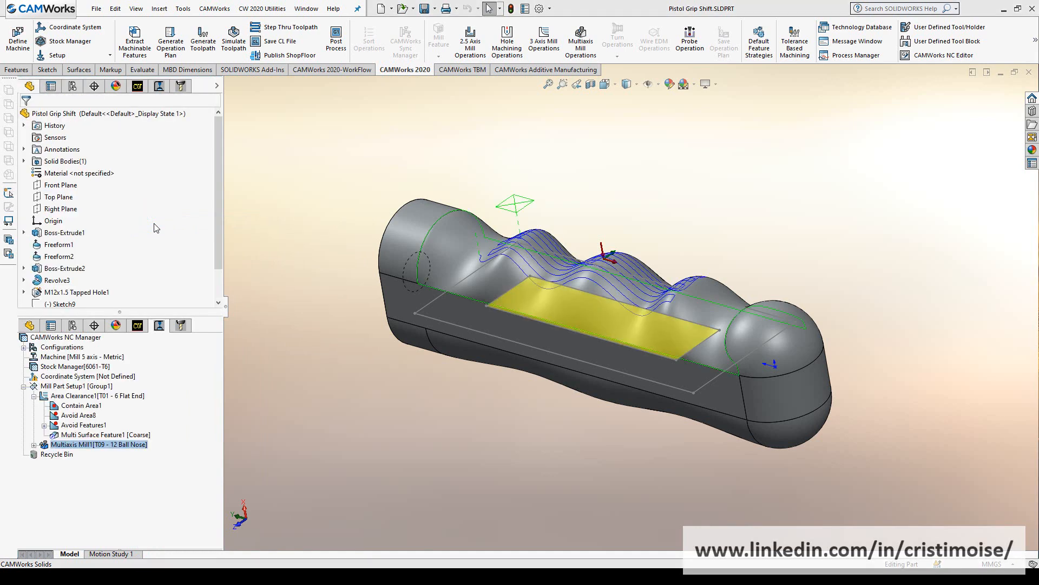
Step: Set Multiaxis Mill1's clearance to Cylinder About X (125 mm) and regenerate its toolpath
double_click(98, 443)
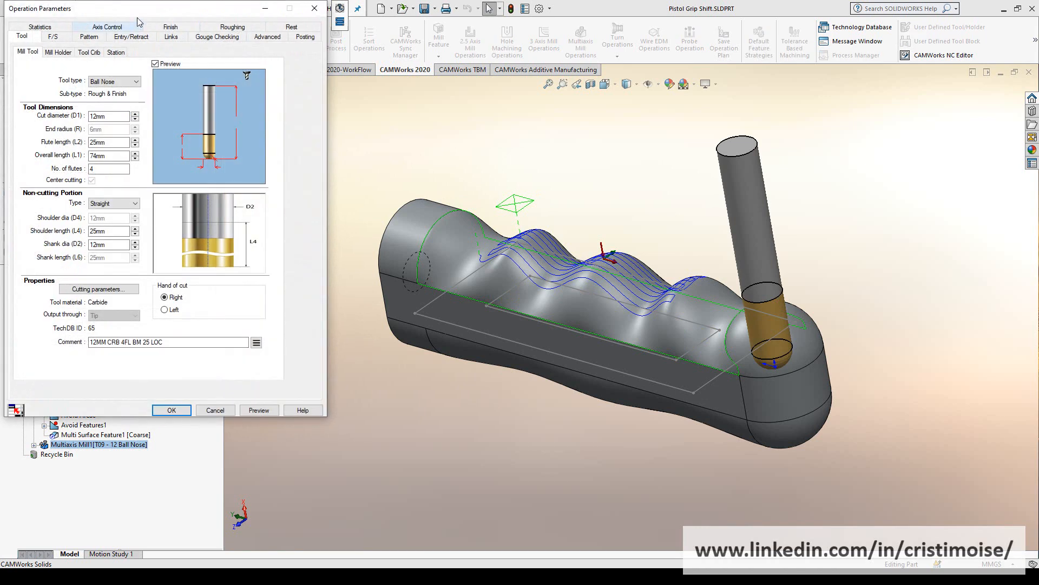
left_click(131, 36)
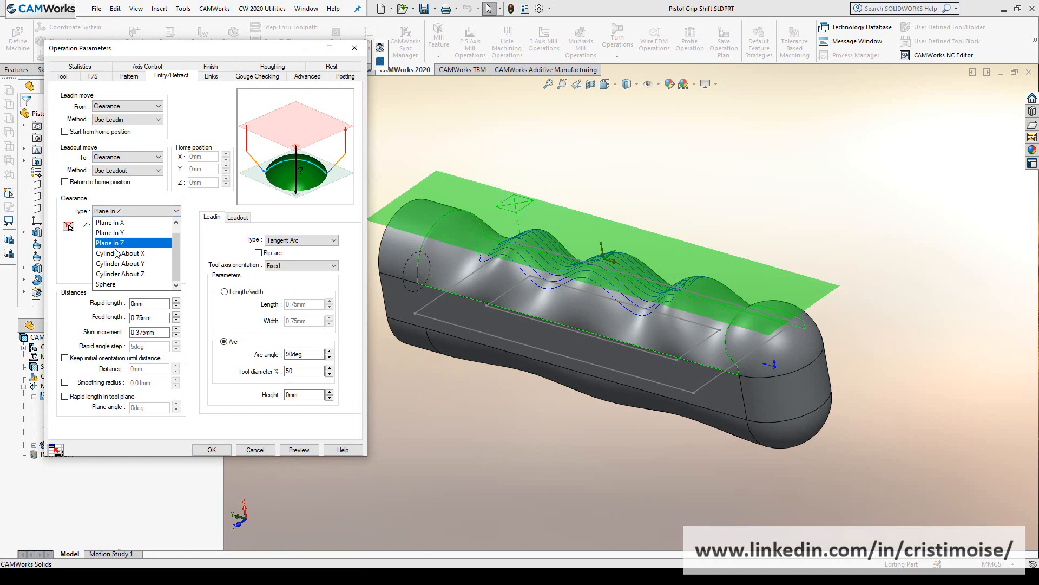
left_click(120, 253)
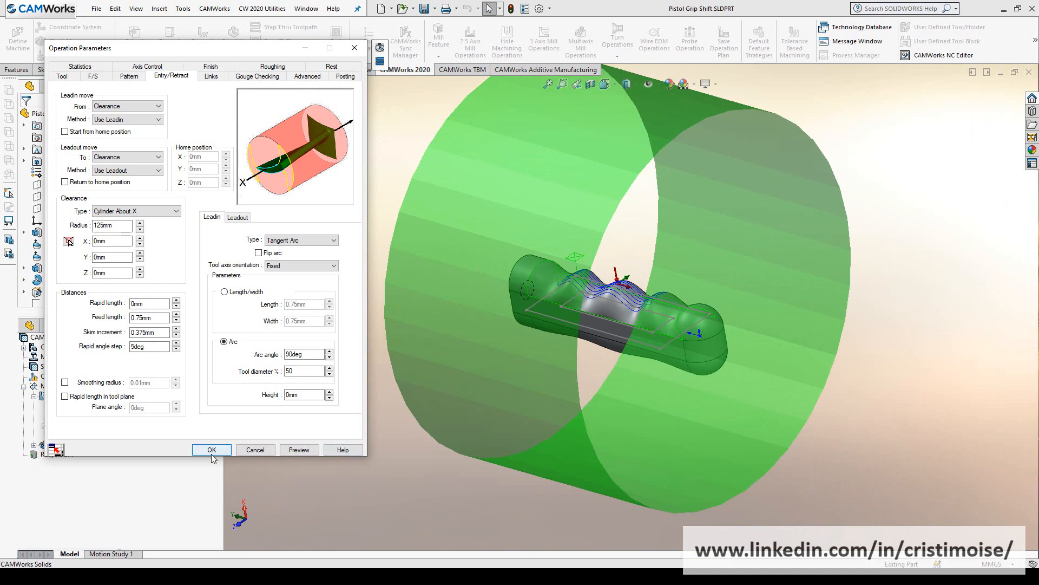
left_click(211, 449)
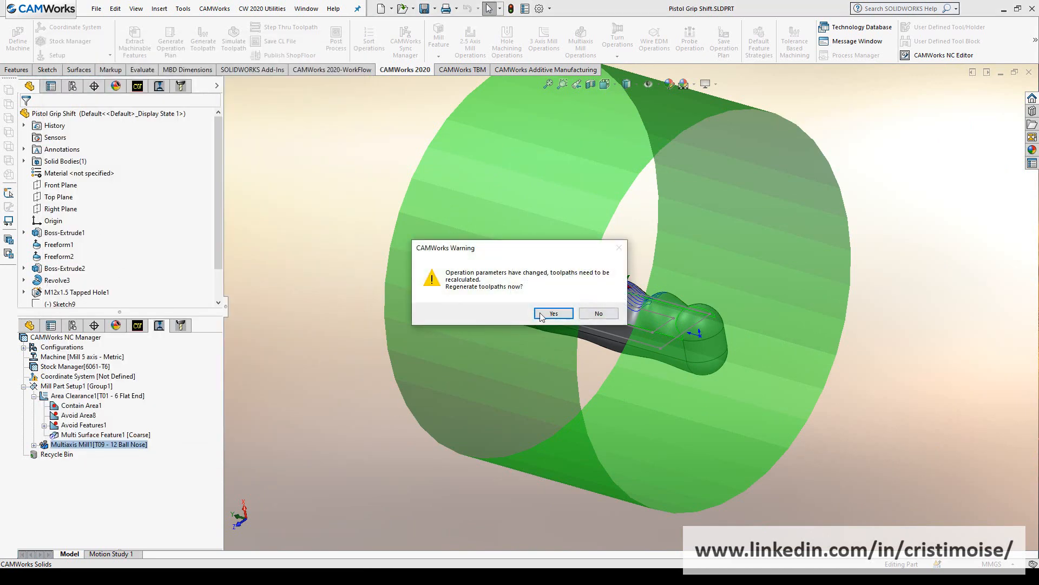
left_click(553, 312)
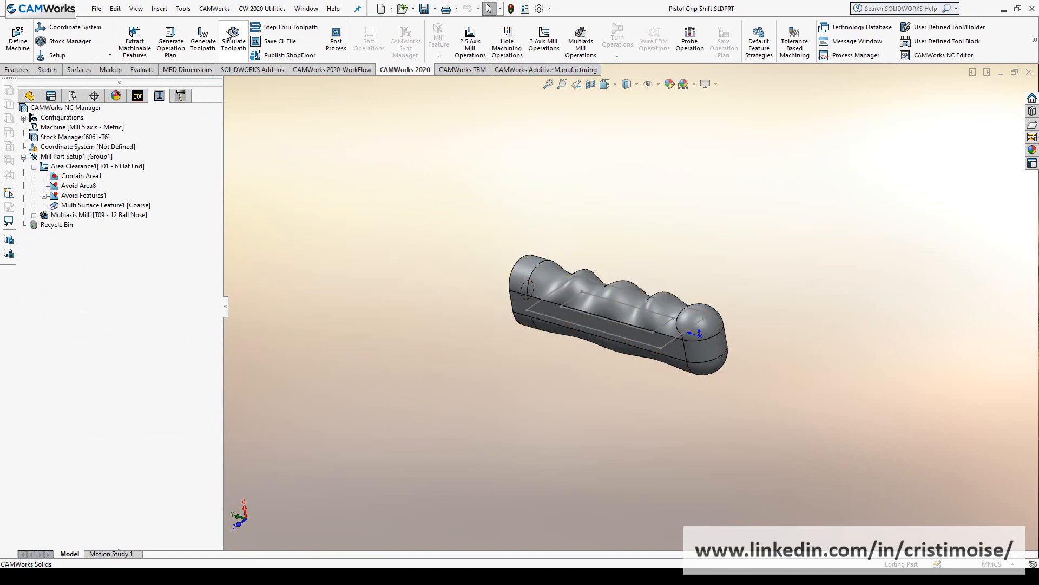
Step: Simulate the Area Clearance1 toolpath cutting the stock down toward the grip, pausing as needed
left_click(233, 40)
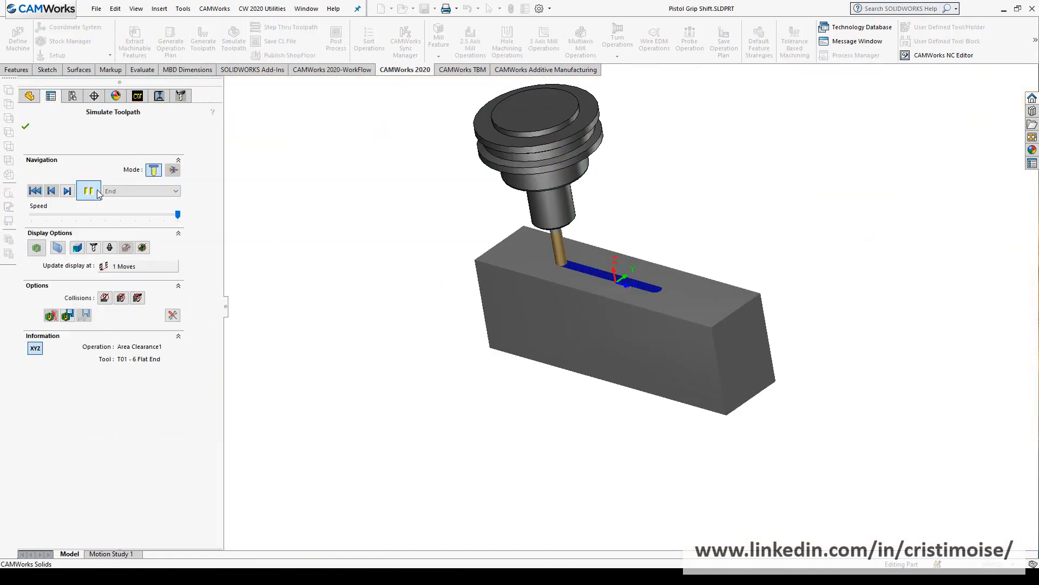
left_click(68, 190)
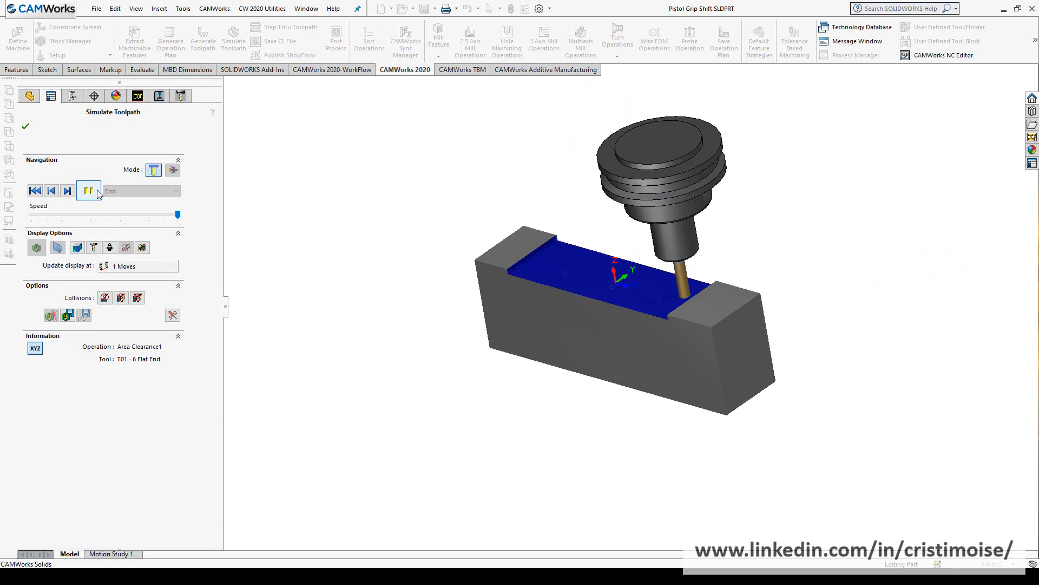
left_click(89, 190)
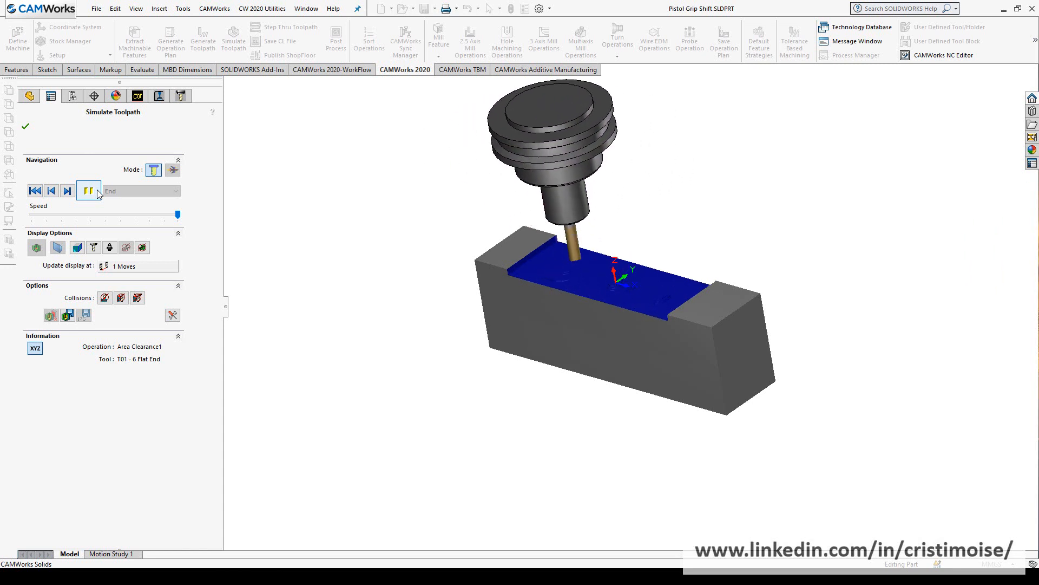
left_click(88, 190)
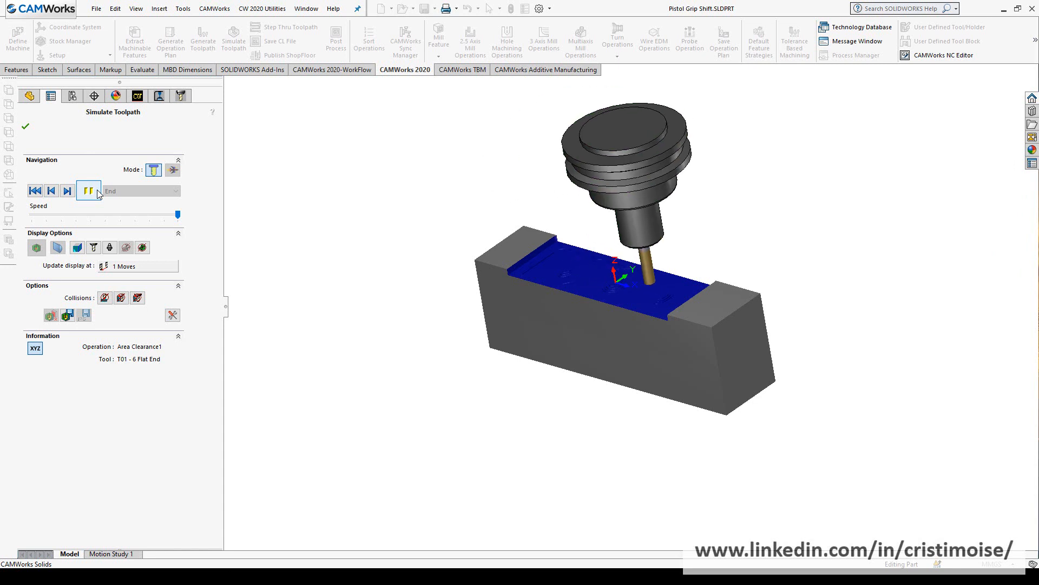
left_click(88, 190)
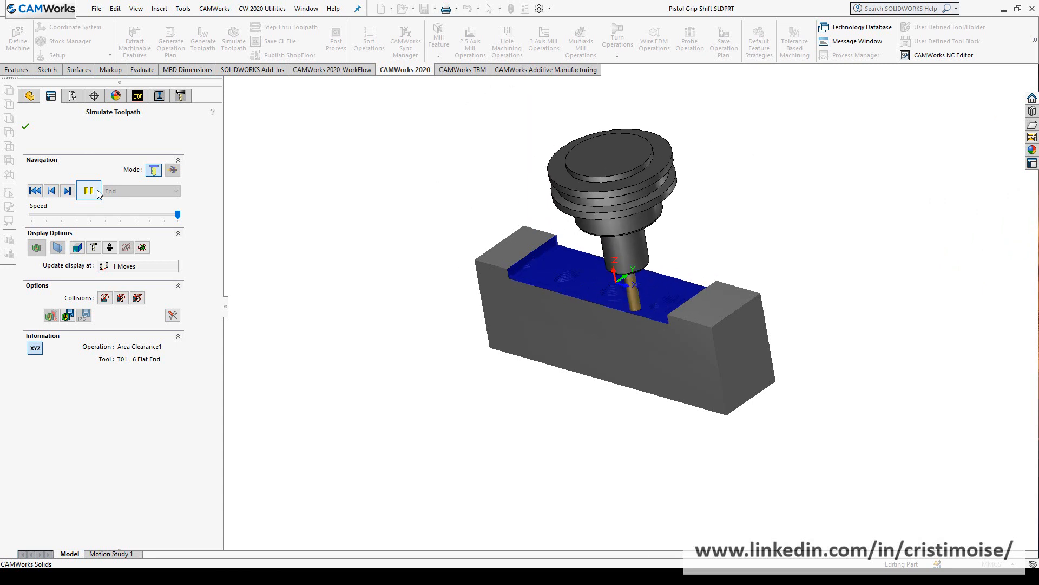
left_click(88, 190)
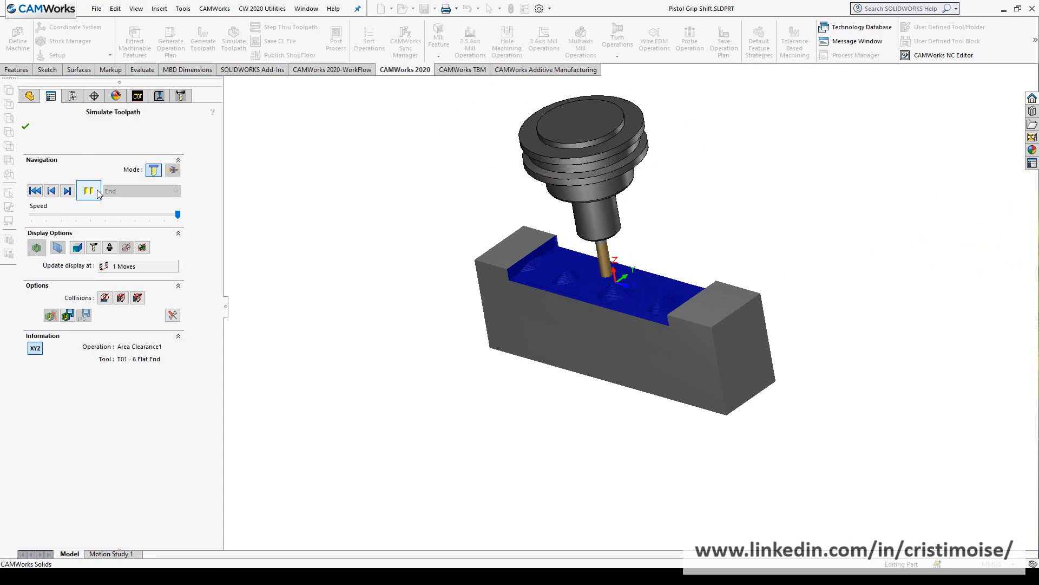
left_click(88, 190)
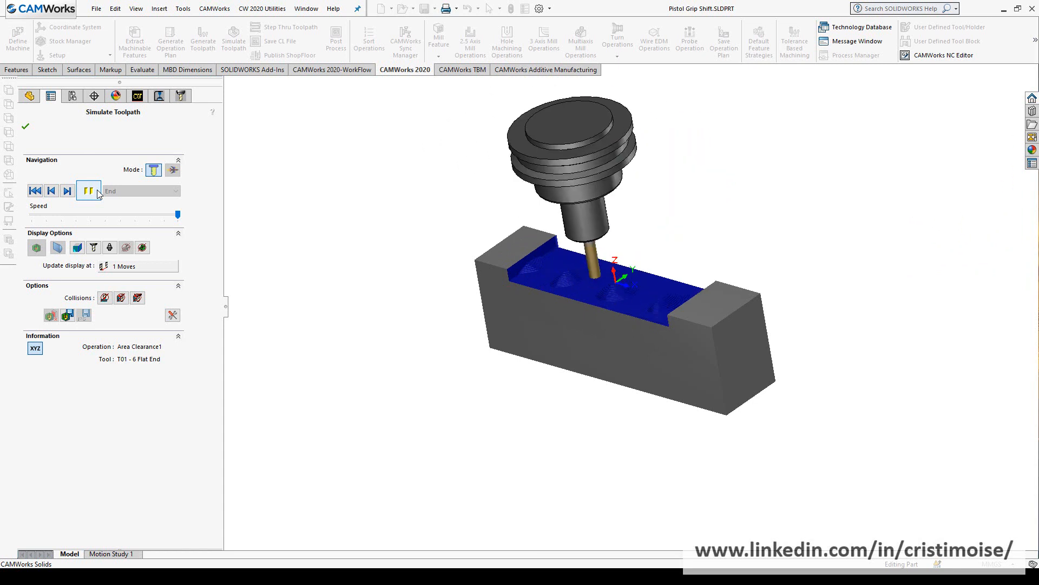
left_click(88, 191)
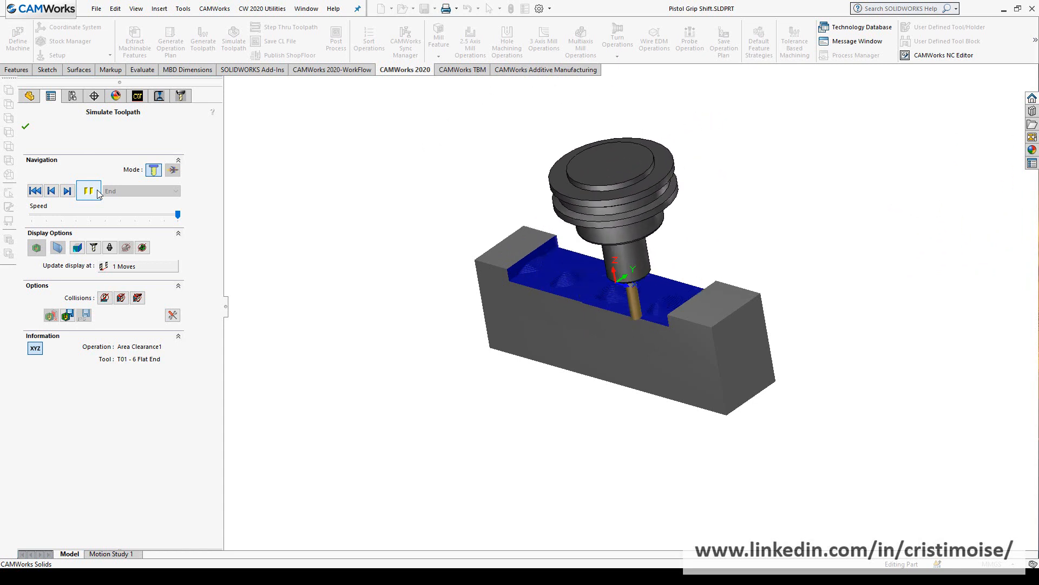